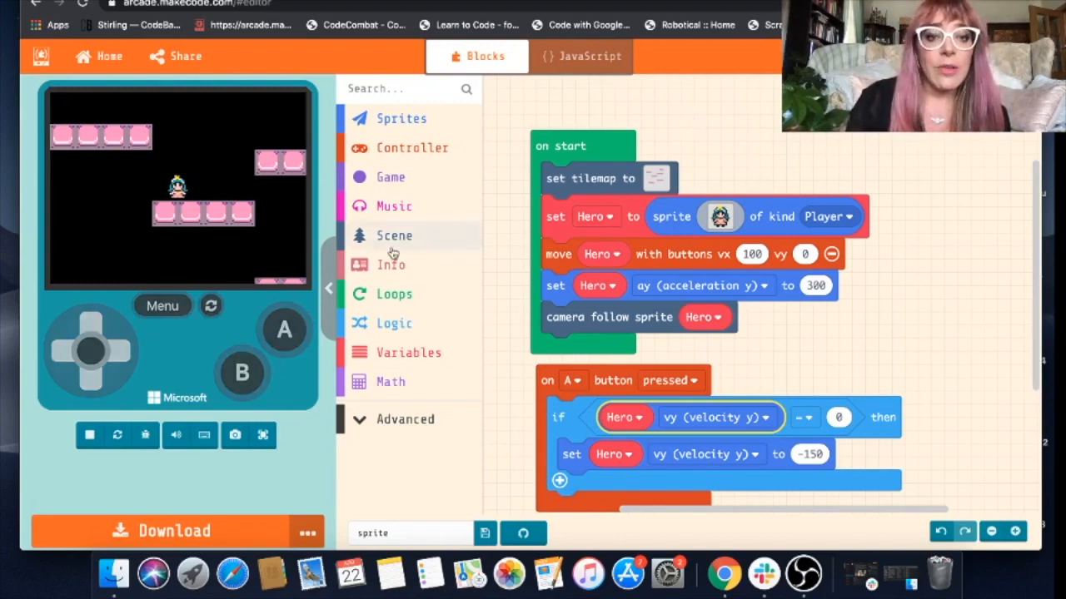
- Add a 'set background image to' block from Scene into on start below the tilemap
click(393, 236)
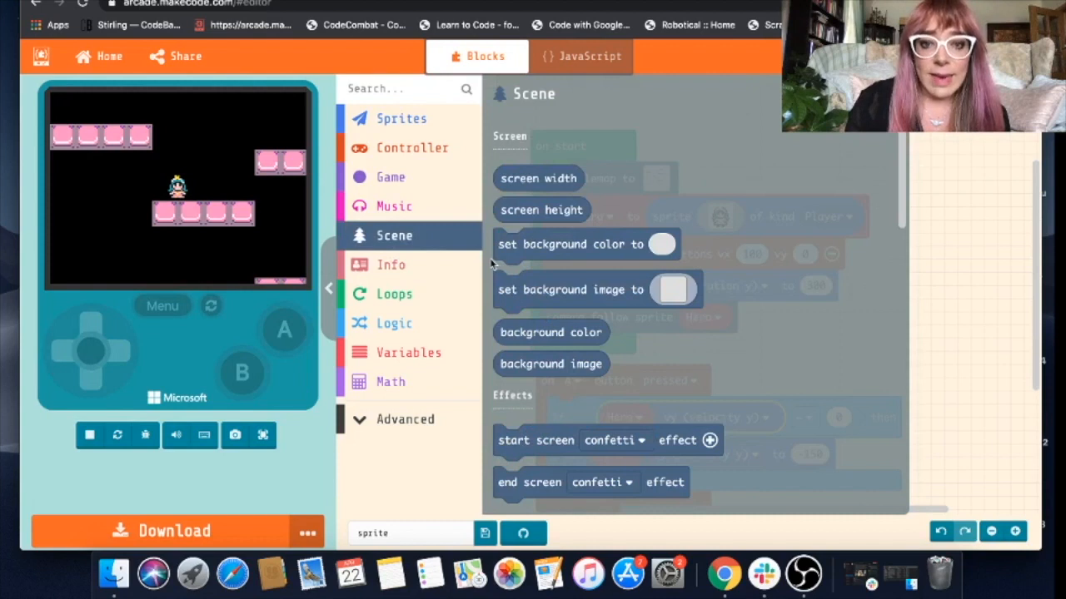
click(598, 290)
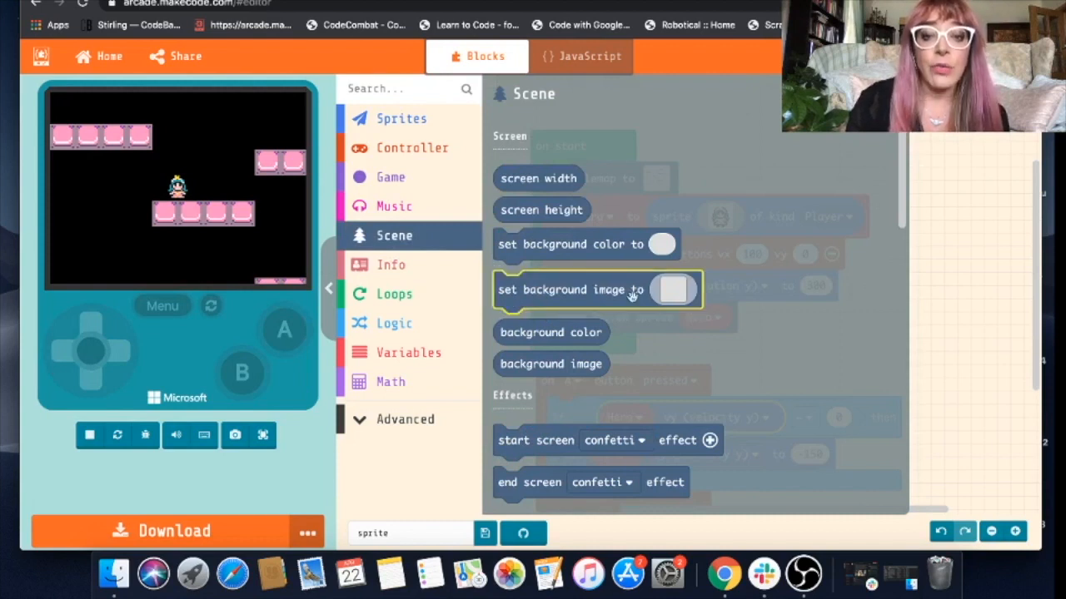
mouse_move(550, 243)
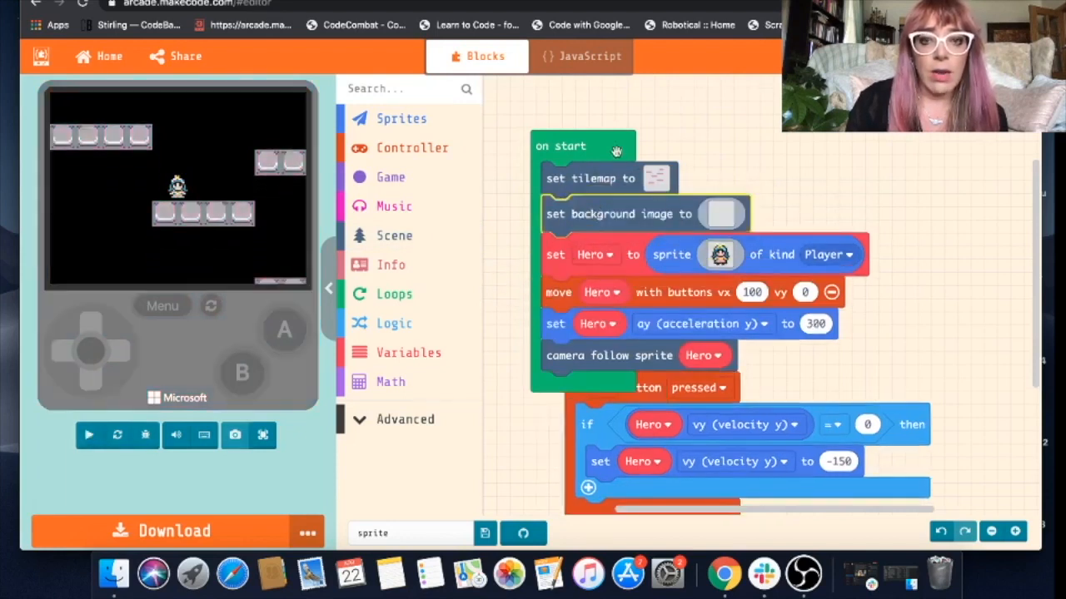
- Paint the background light blue and draw a white-filled cloud in the upper left
click(88, 434)
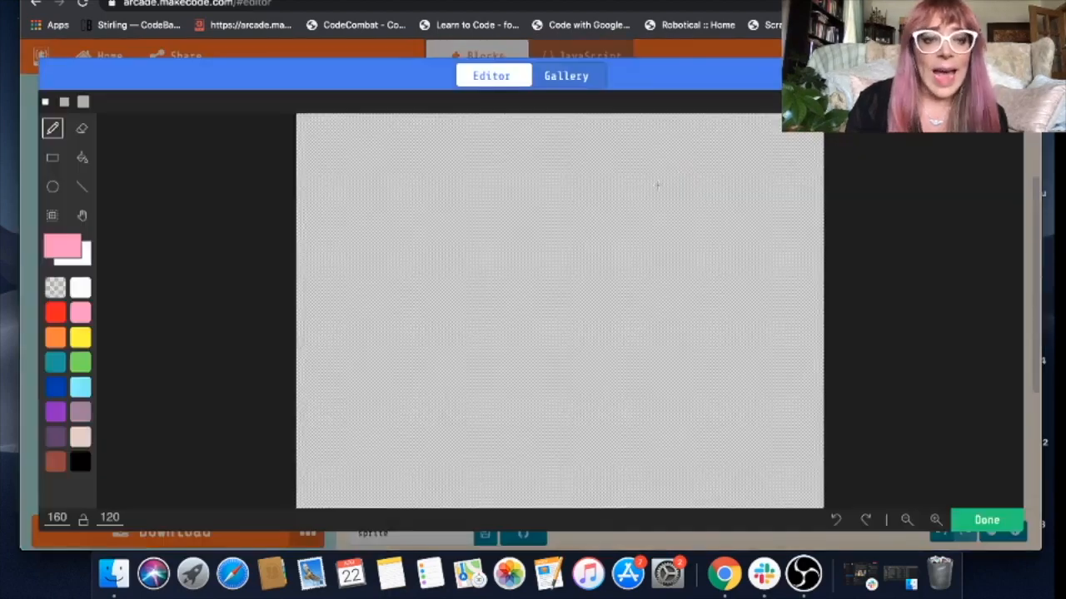
mouse_move(333, 343)
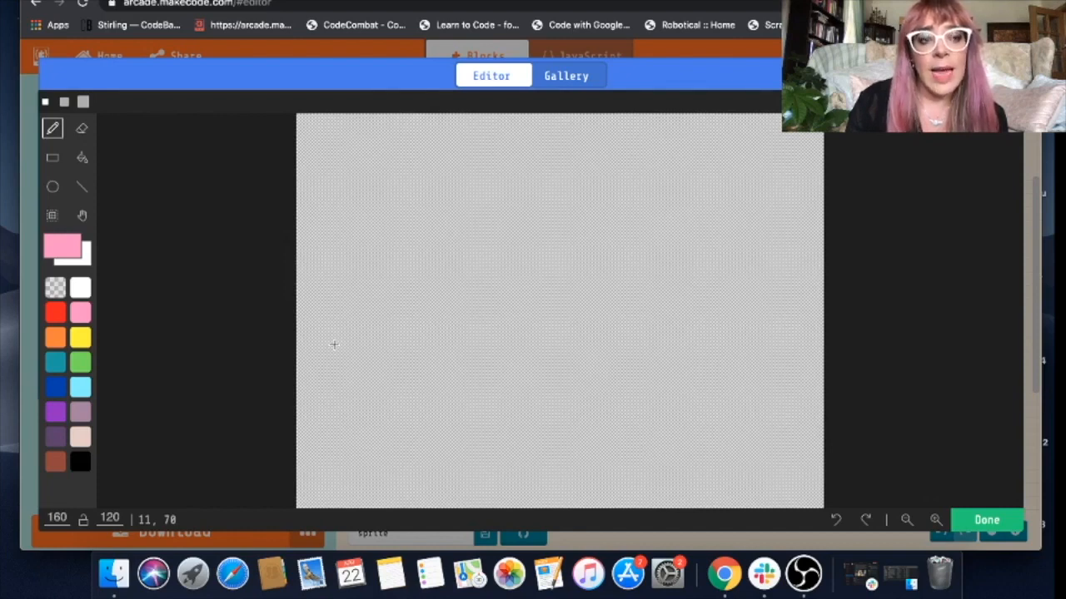
mouse_move(123, 383)
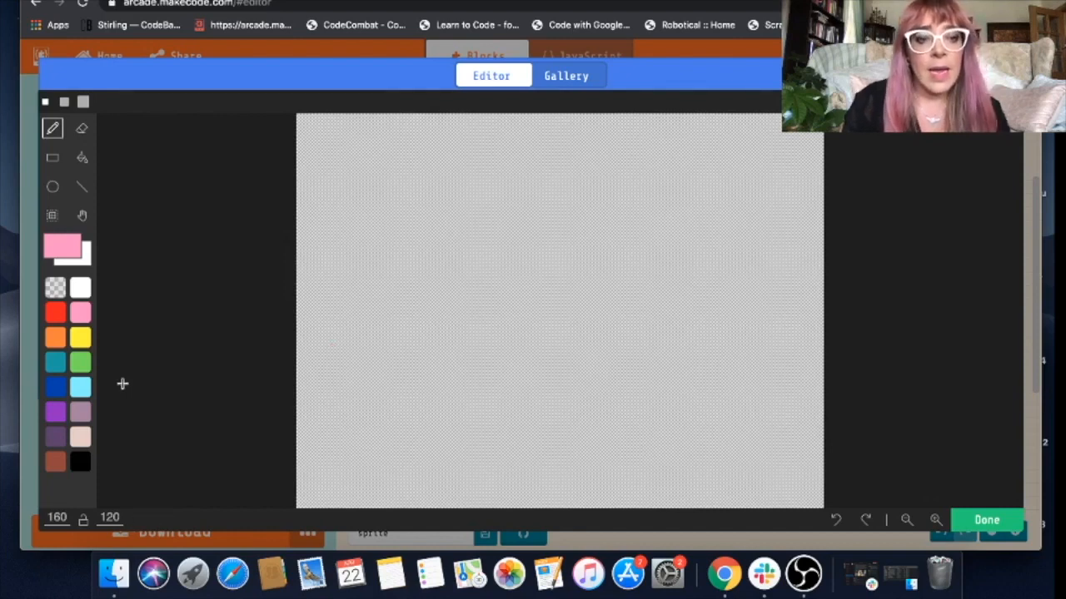
mouse_move(240, 438)
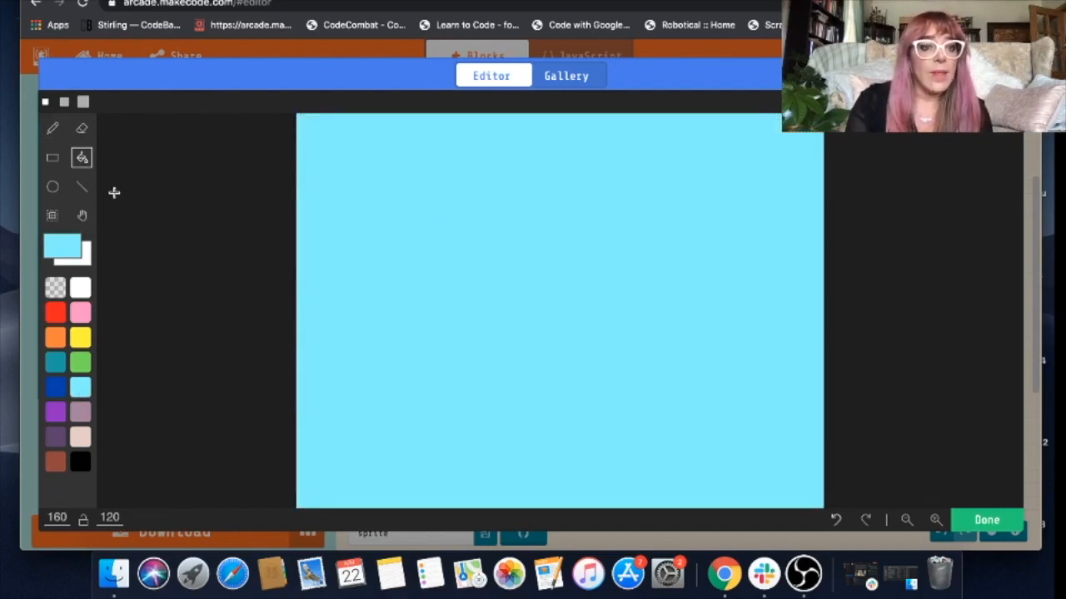
click(53, 128)
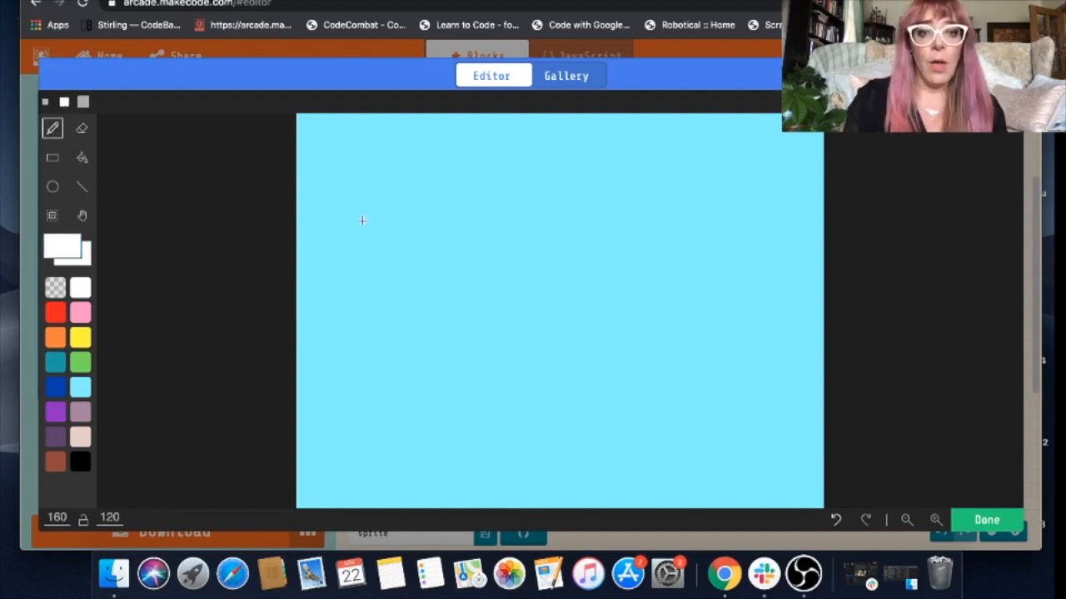
click(363, 220)
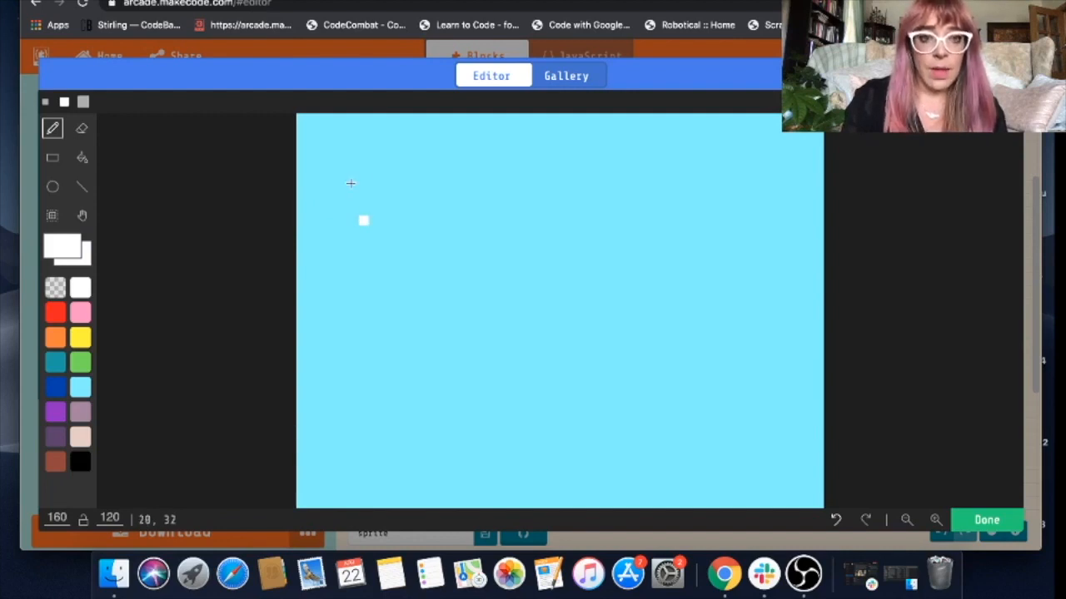
drag(363, 220, 433, 186)
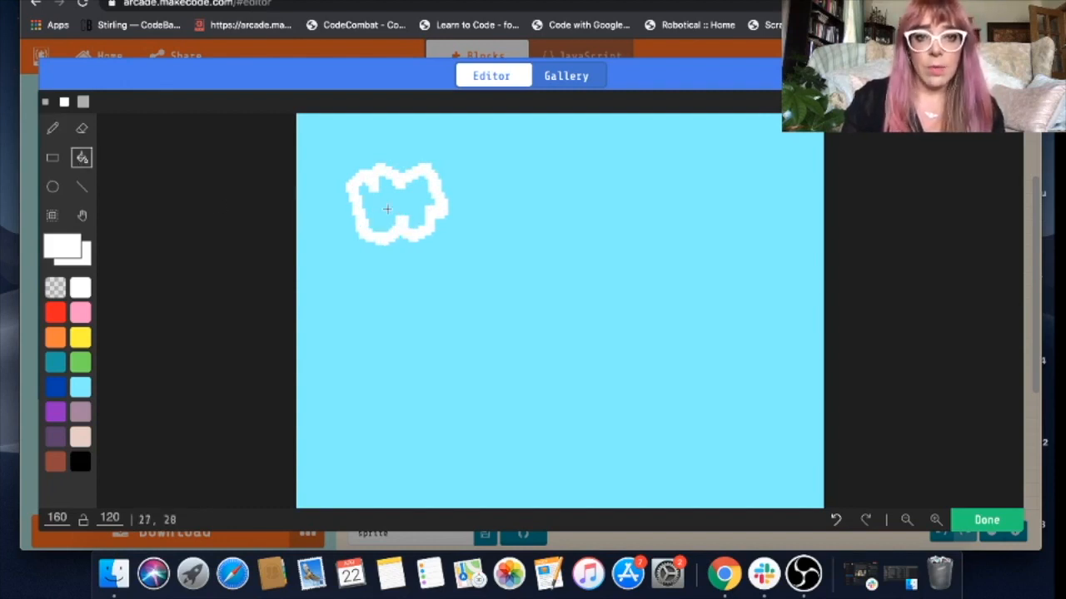
click(386, 210)
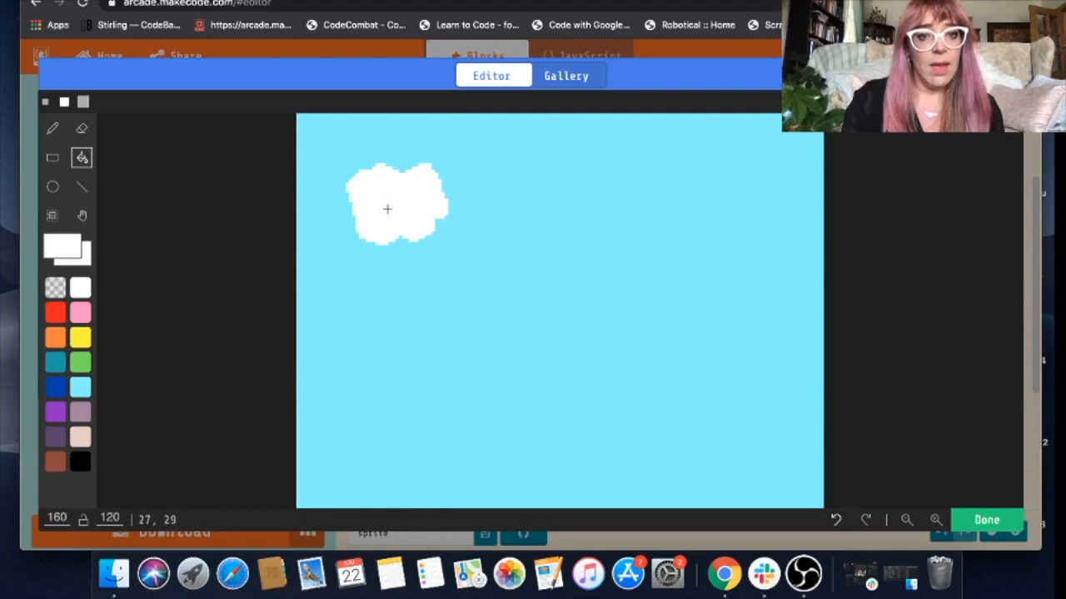
mouse_move(895, 407)
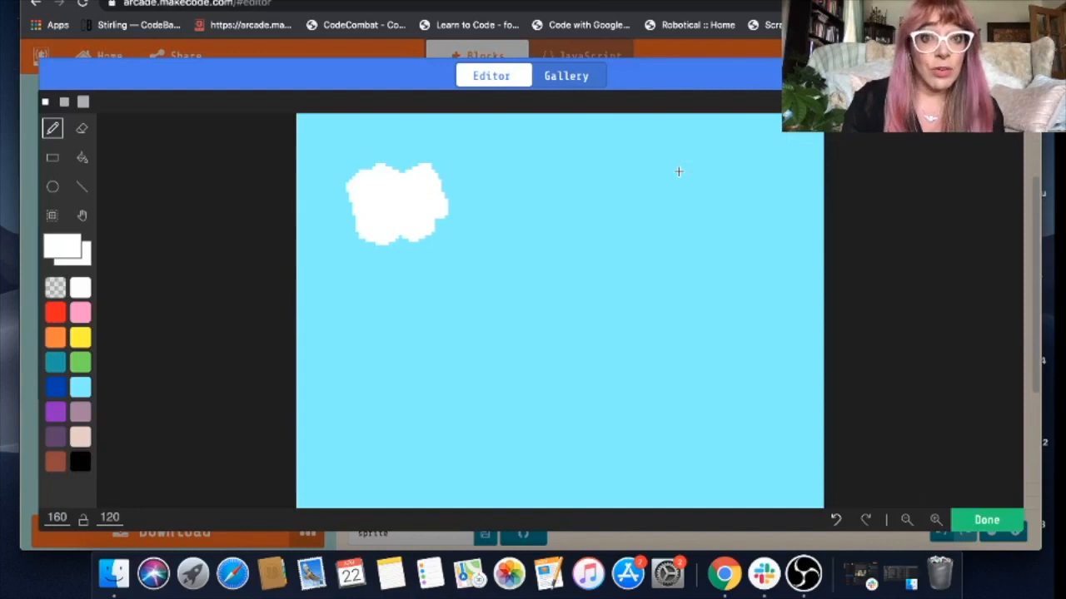
mouse_move(279, 206)
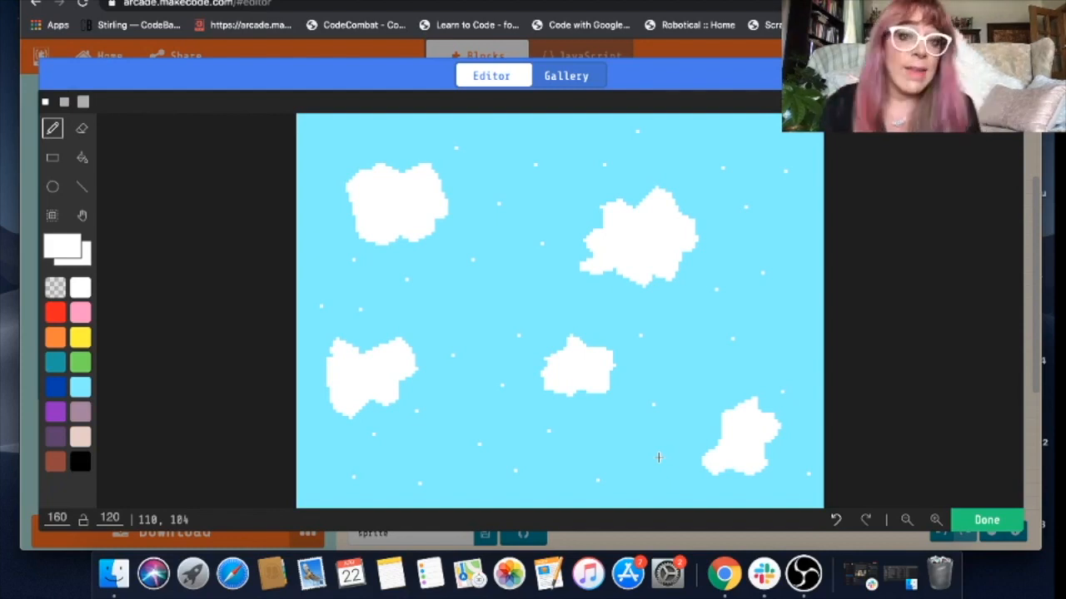
mouse_move(609, 343)
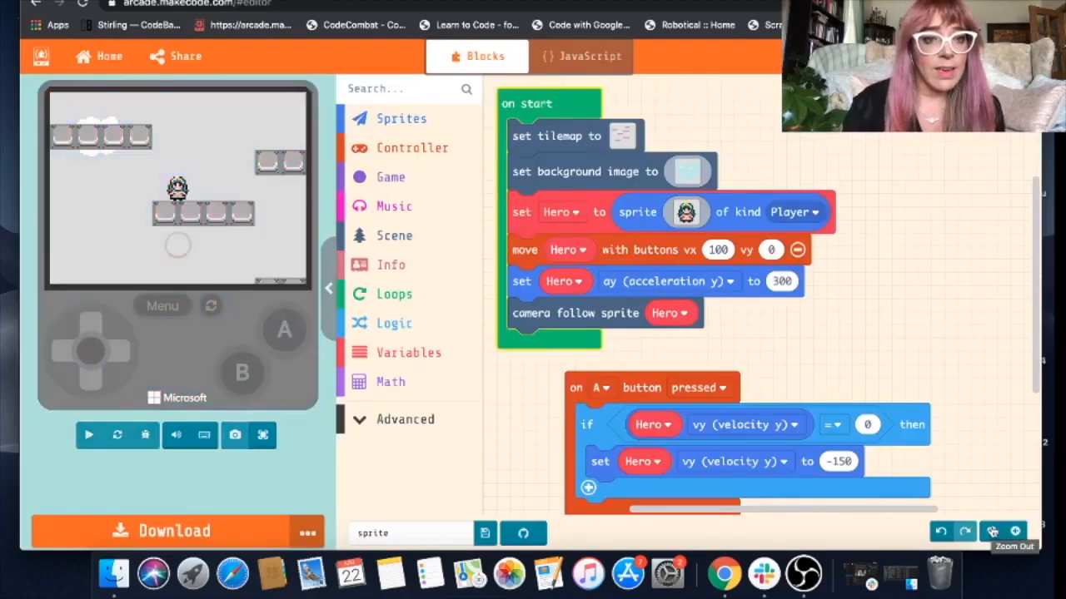
- Restart the game to preview the sky, then open the level tilemap for editing
click(88, 434)
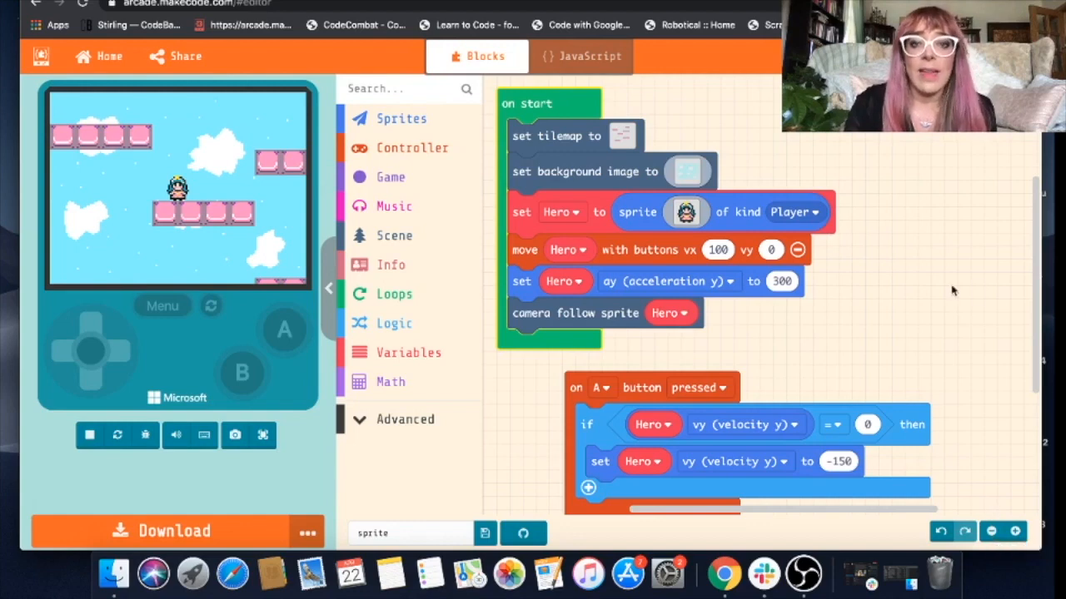
click(623, 137)
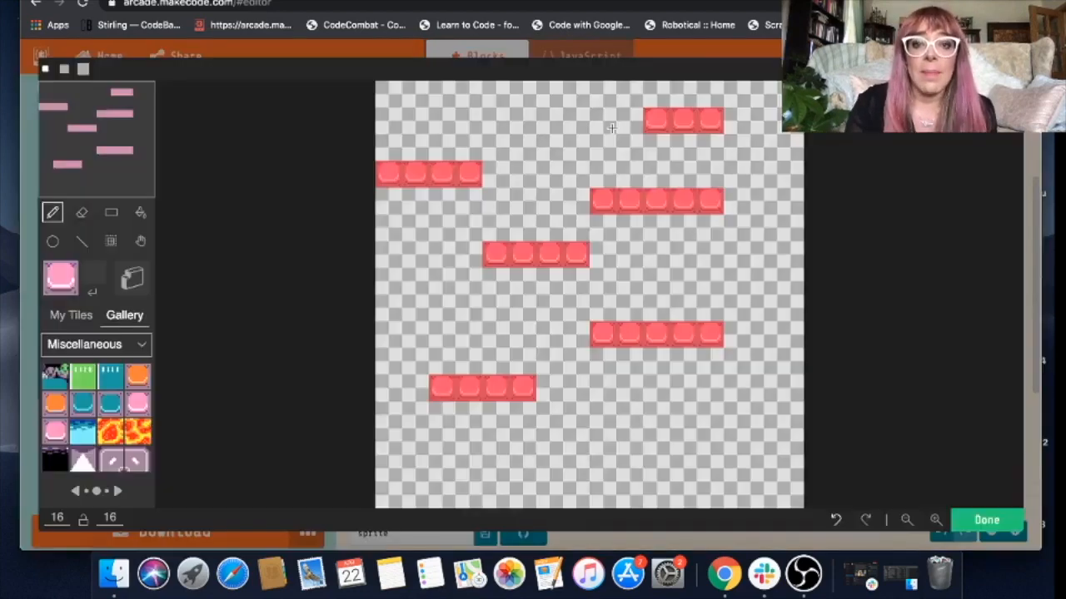
- Add pink platform tiles and paint lava across the whole bottom row
click(549, 281)
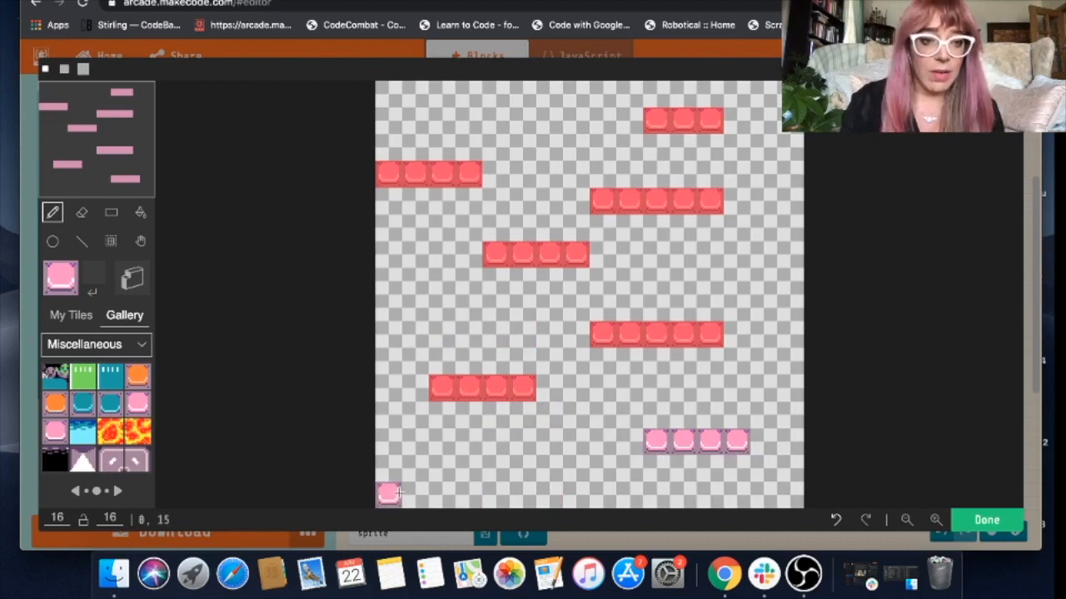
click(109, 431)
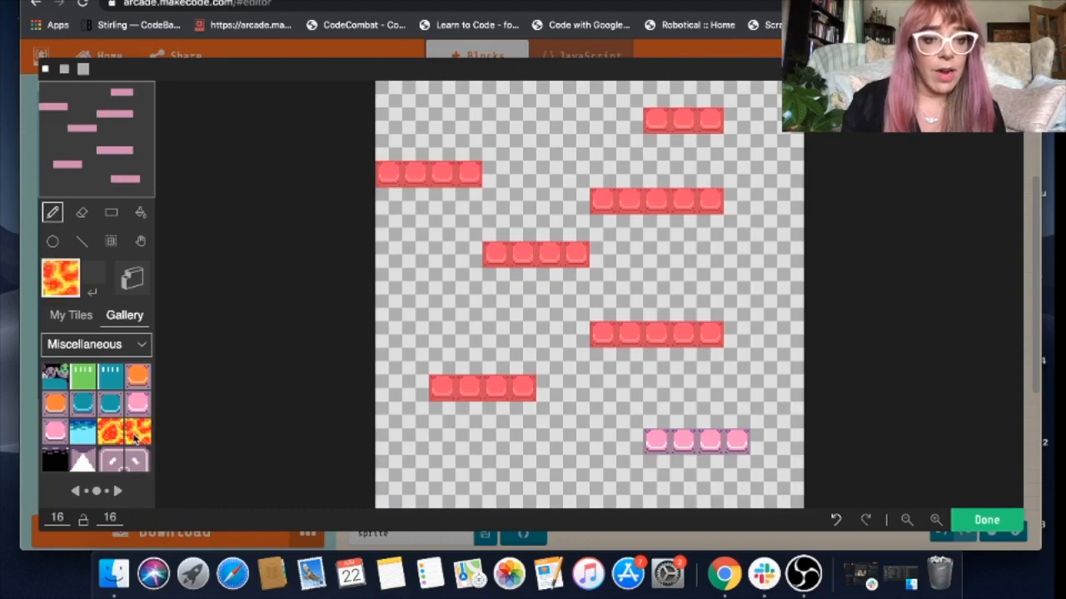
click(386, 493)
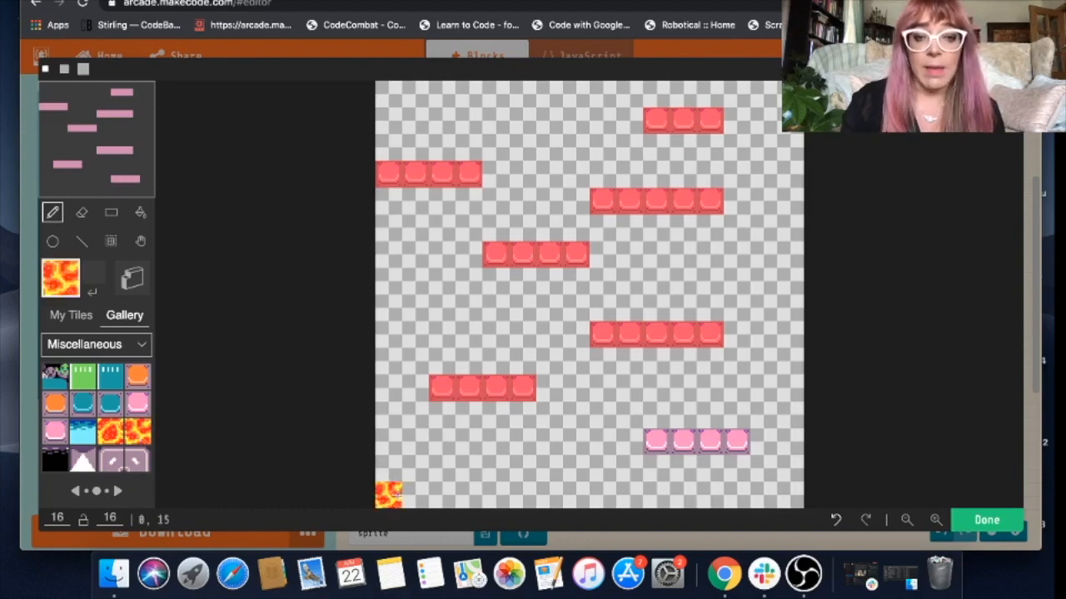
drag(391, 493, 533, 493)
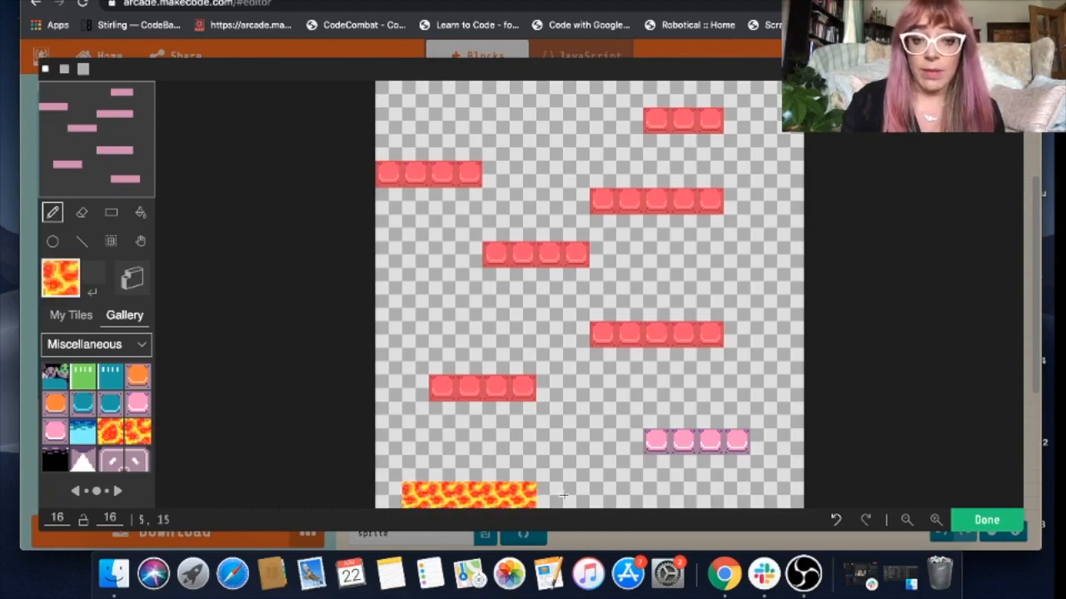
drag(541, 498, 779, 498)
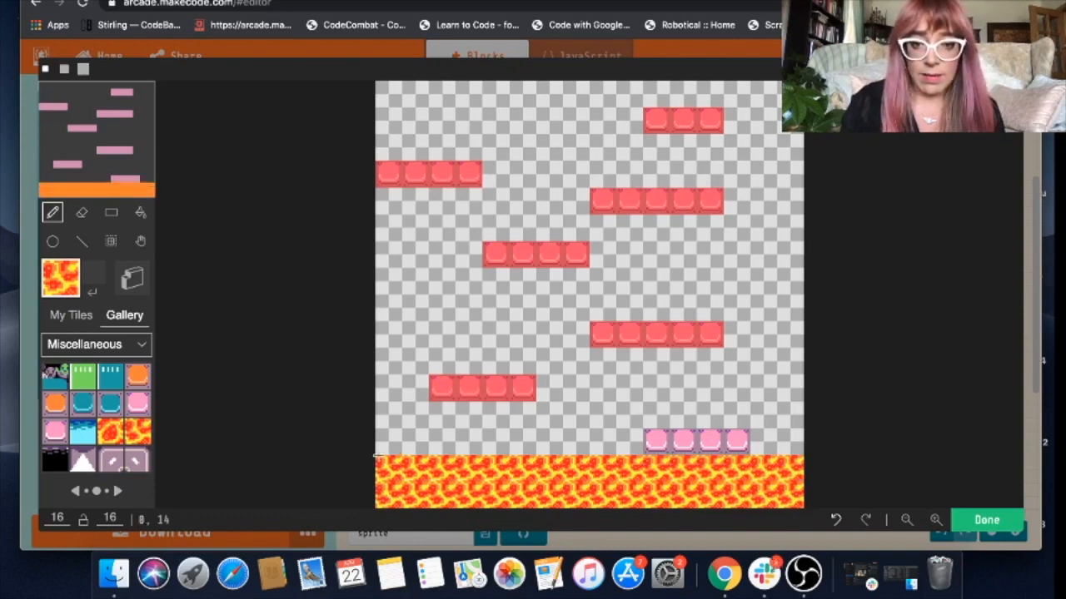
- Mark the platforms as solid walls and add pink platform tiles on the right, then finish
click(576, 333)
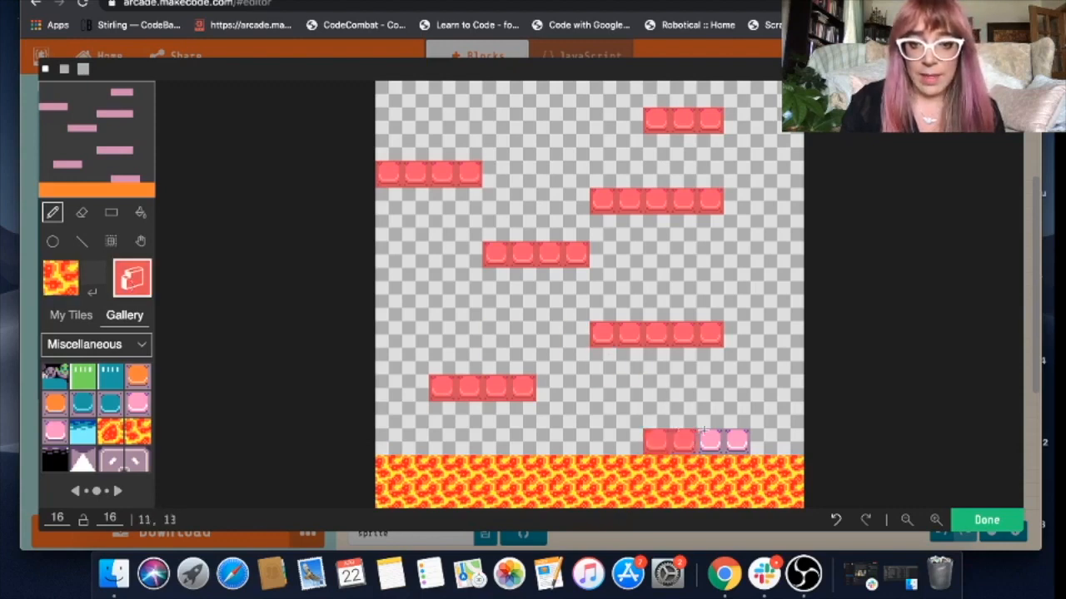
click(709, 253)
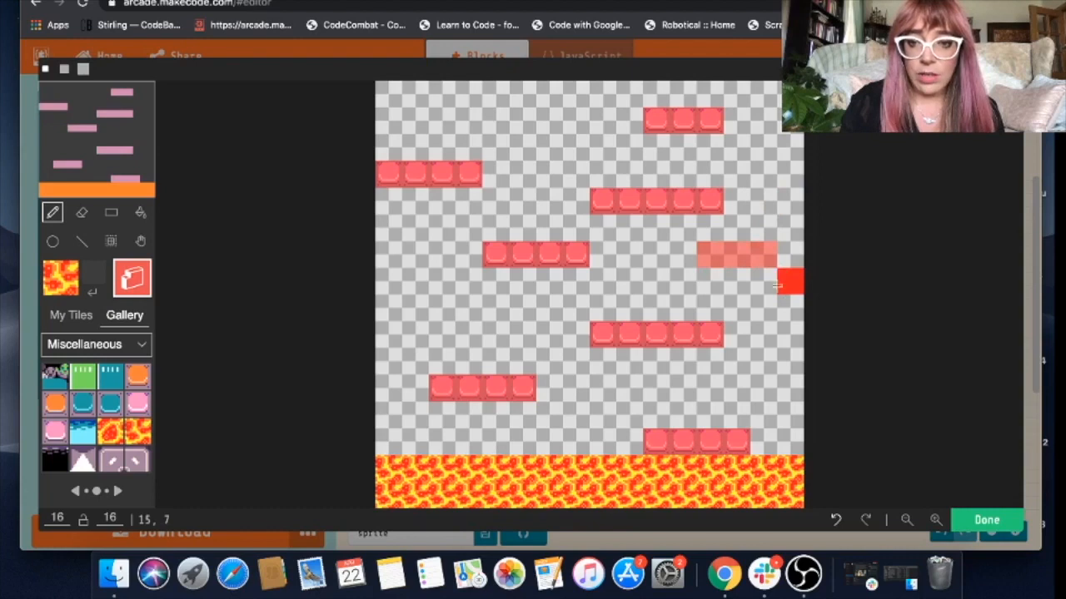
click(656, 389)
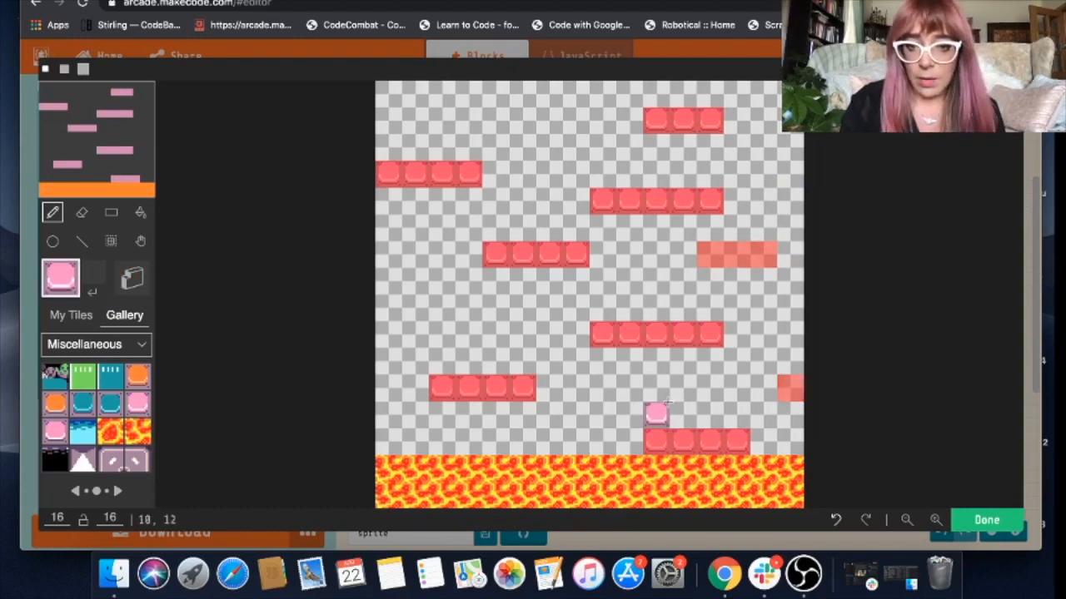
click(736, 308)
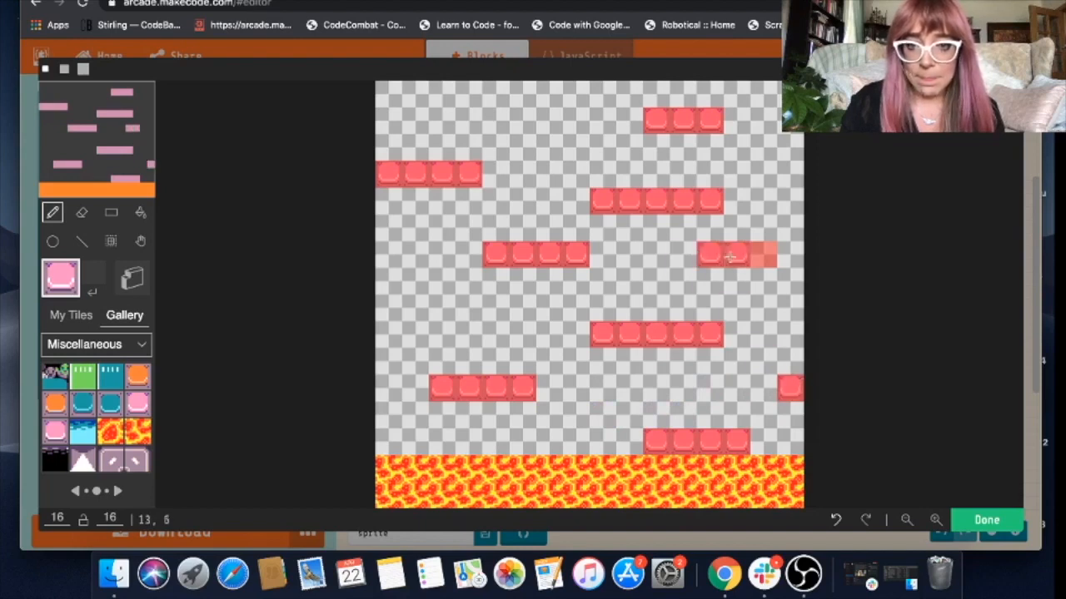
click(762, 253)
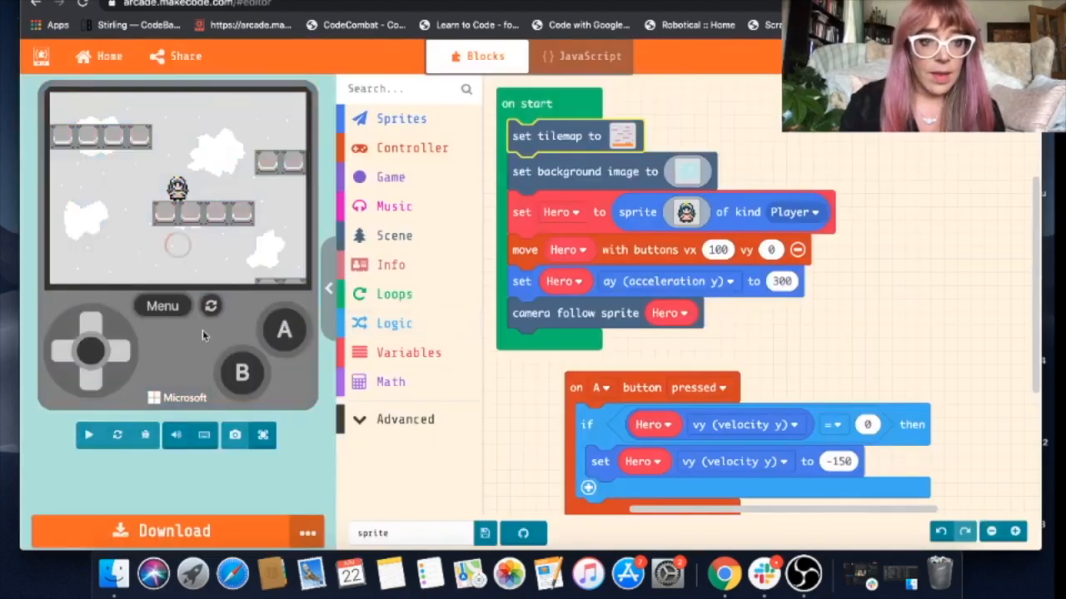
- Restart the game with the new level and enlarge the preview to full screen
click(89, 435)
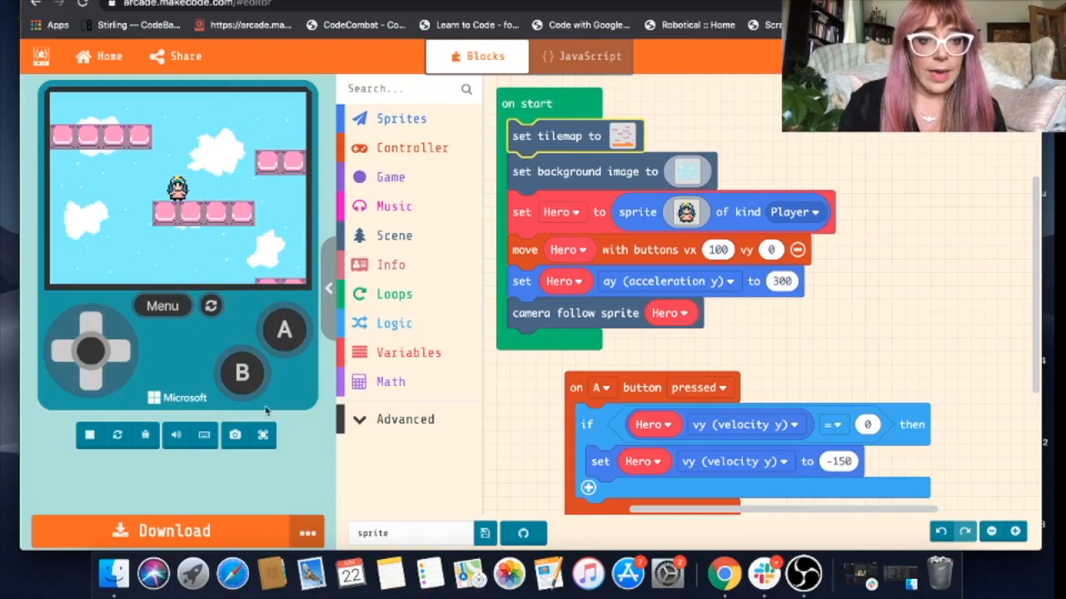
click(263, 434)
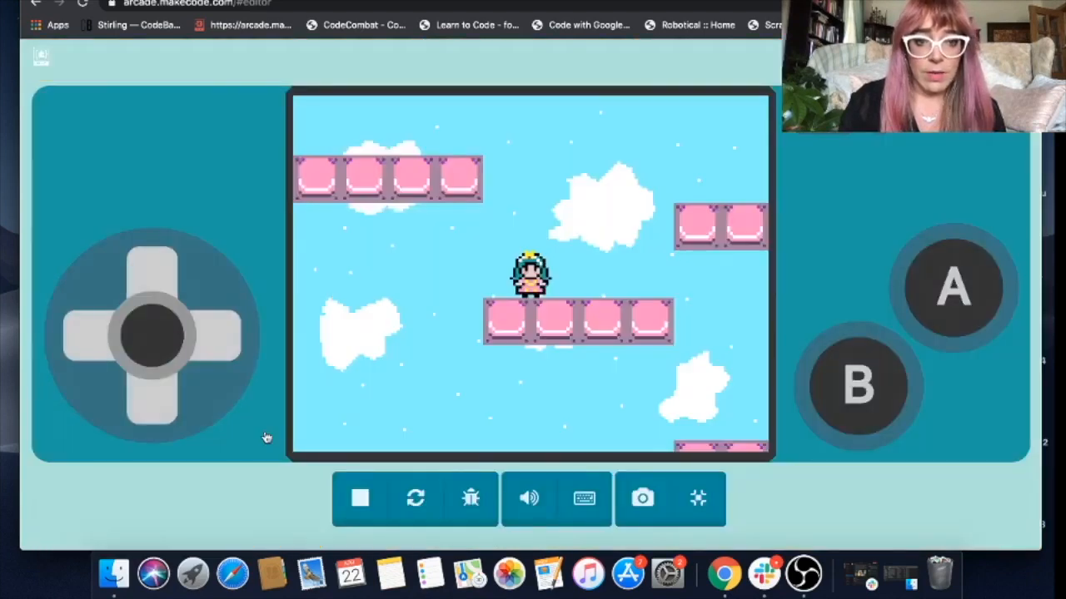
mouse_move(886, 228)
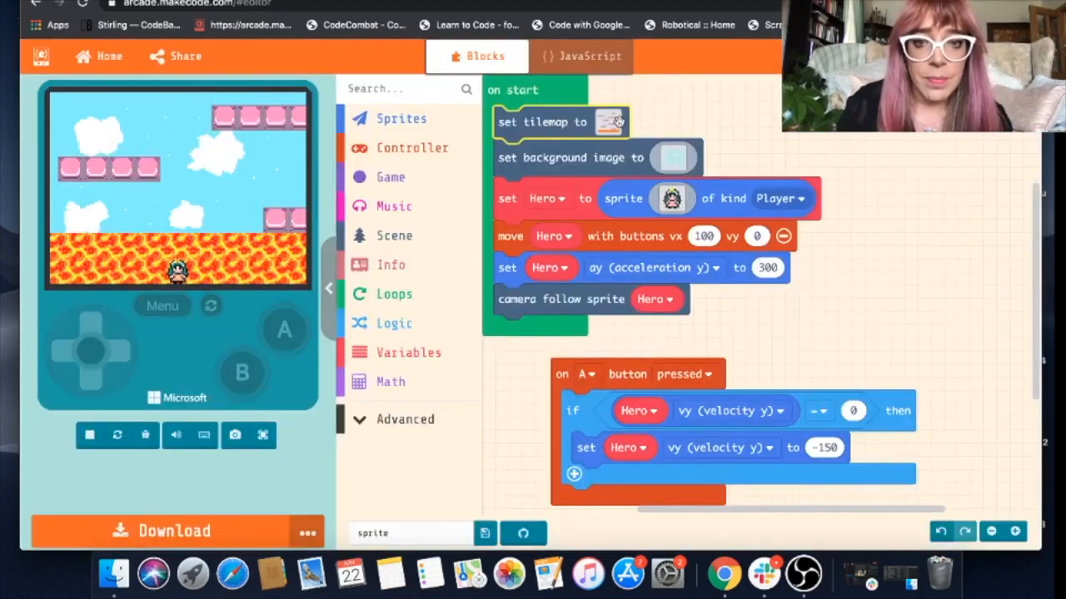
- Open the level tilemap and erase the upper lava row to a single strip
click(612, 124)
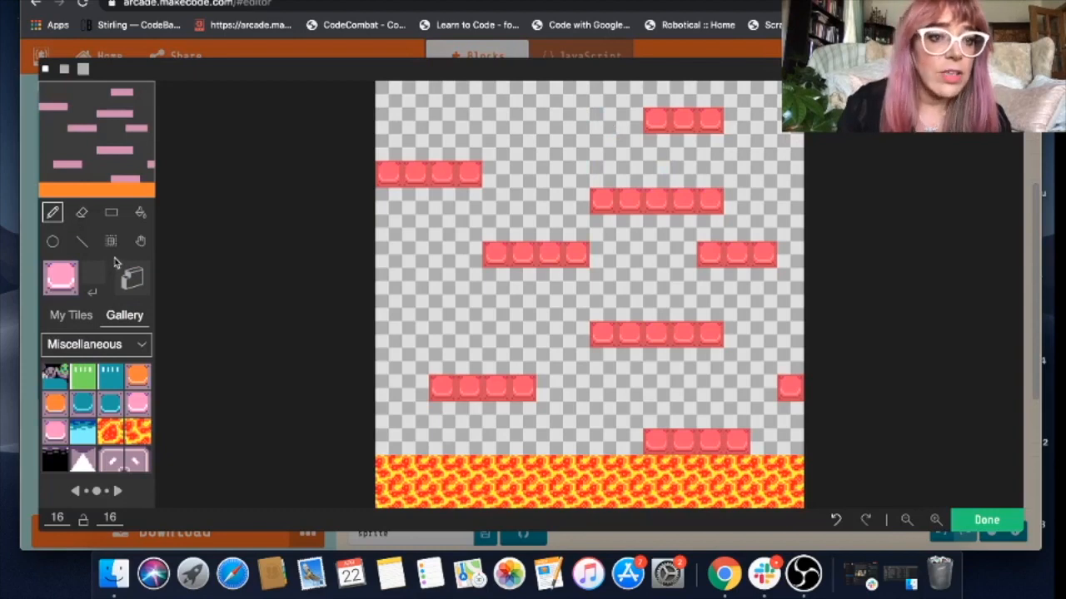
click(82, 213)
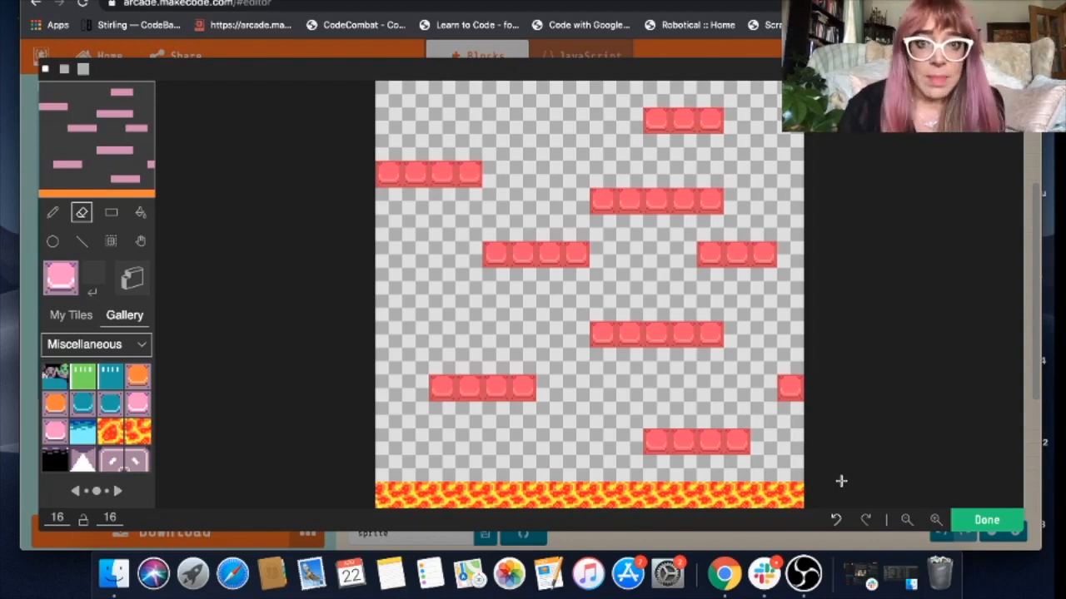
mouse_move(313, 313)
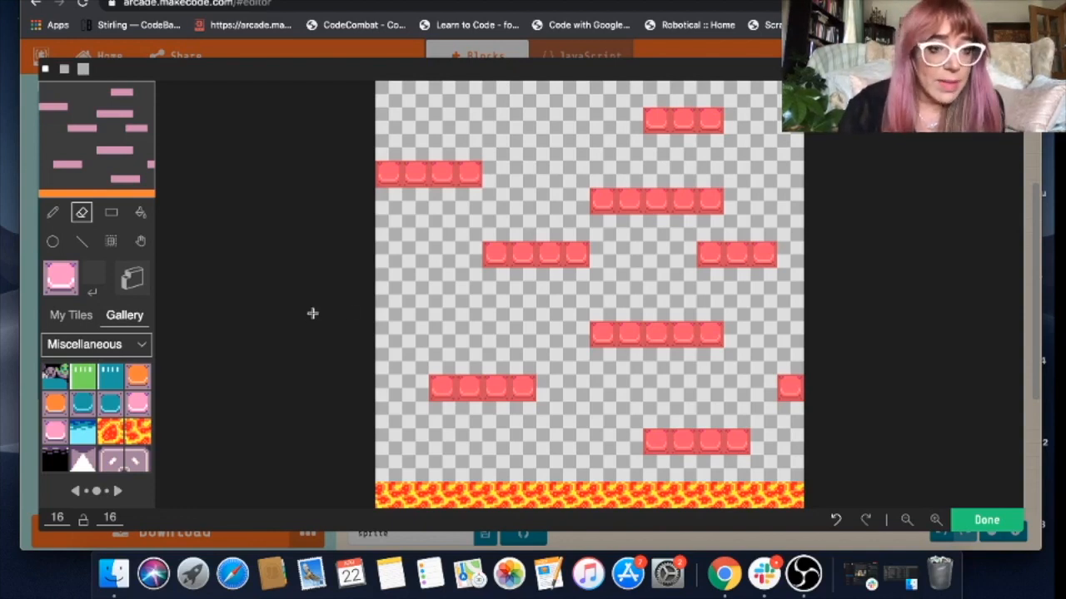
mouse_move(210, 368)
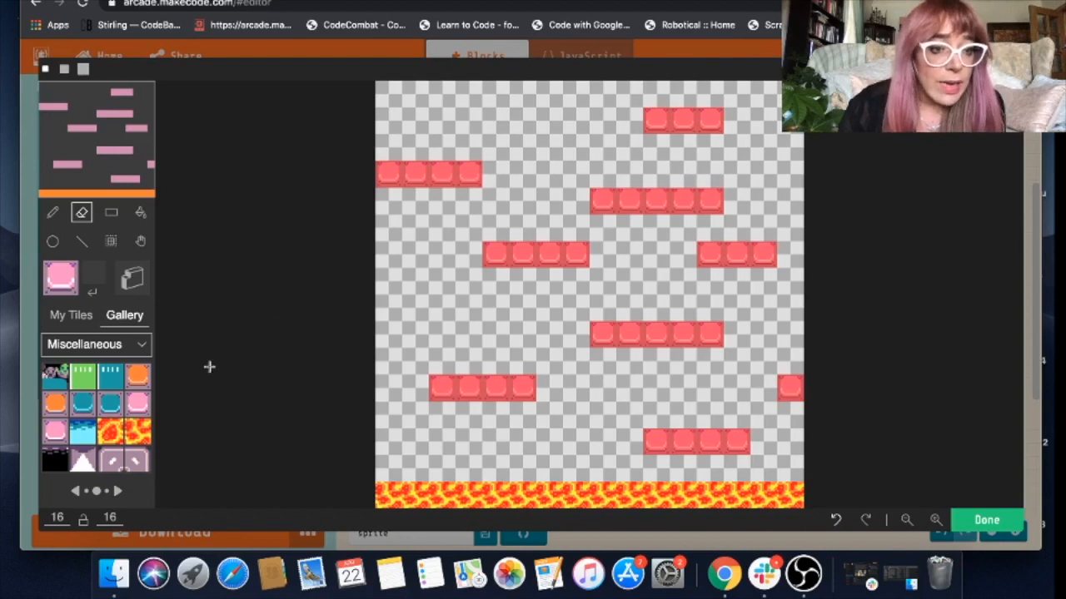
- Switch to the Dungeon tile collection and pick the orange orb tile
click(106, 491)
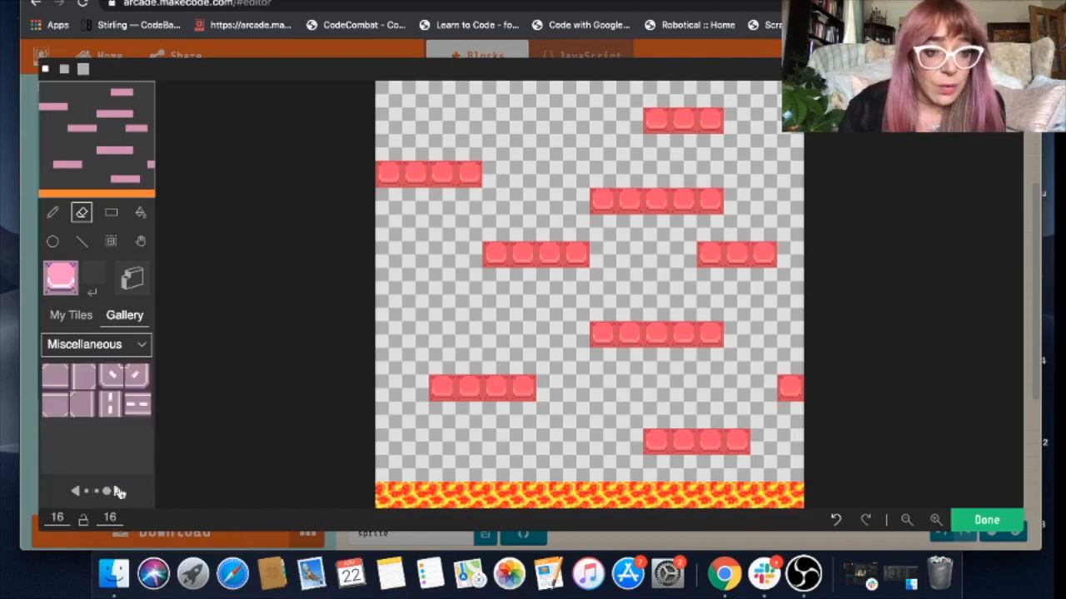
click(75, 490)
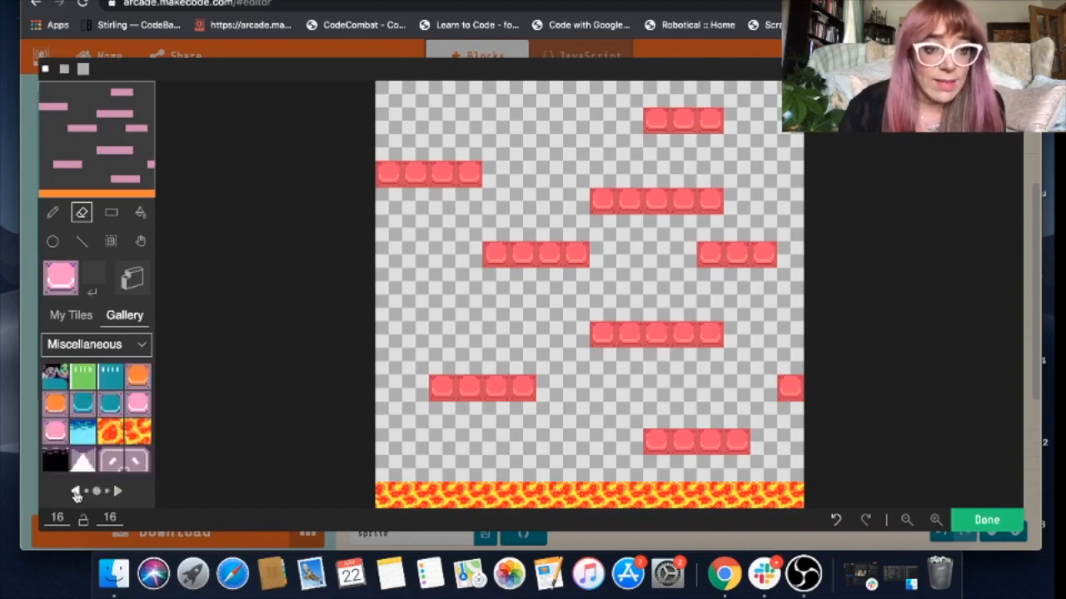
click(116, 489)
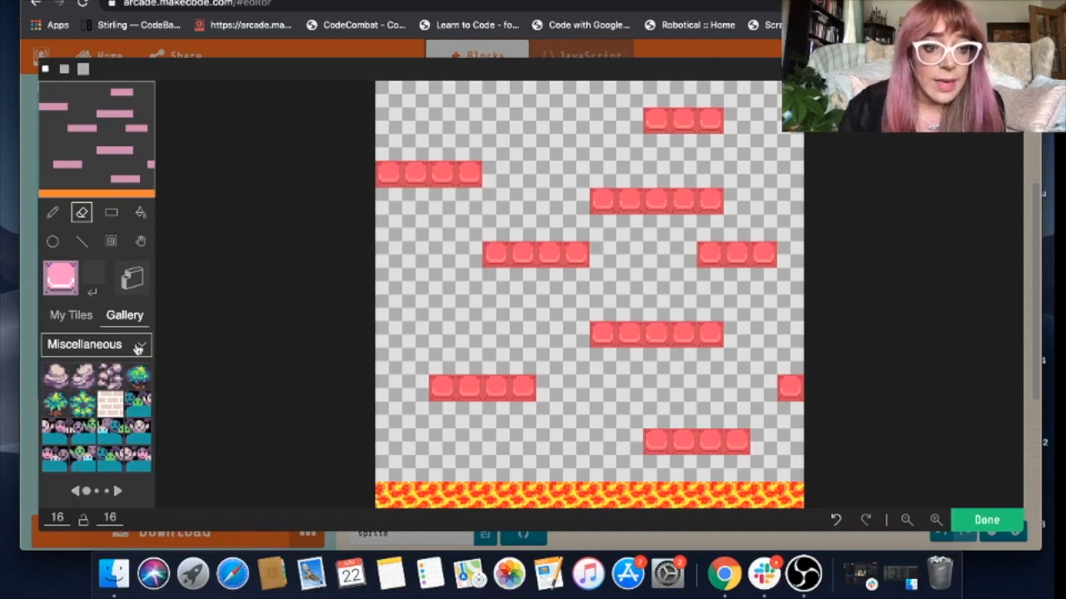
click(96, 343)
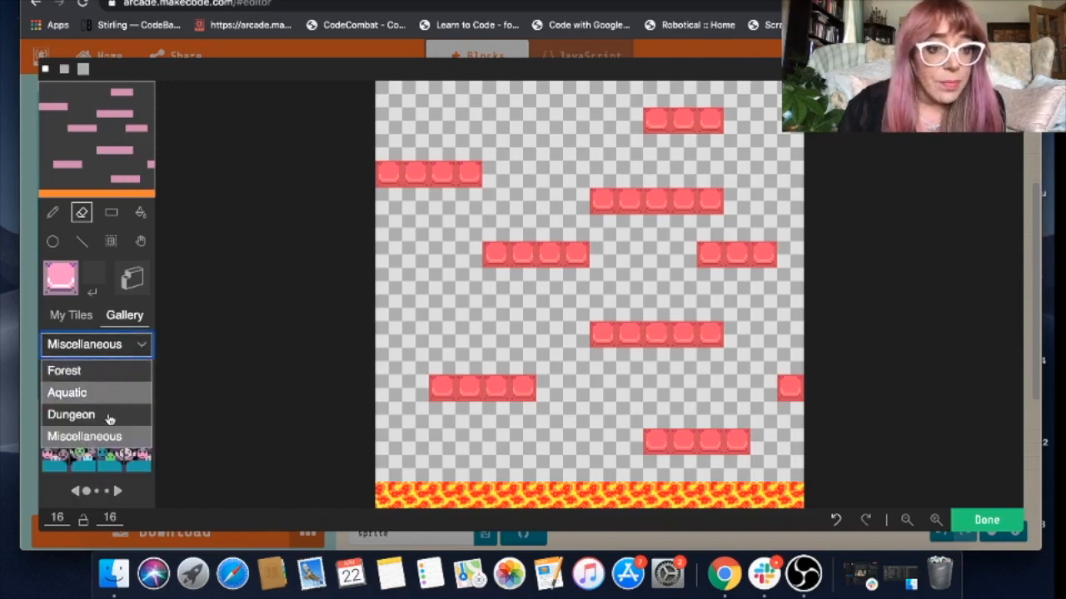
click(70, 414)
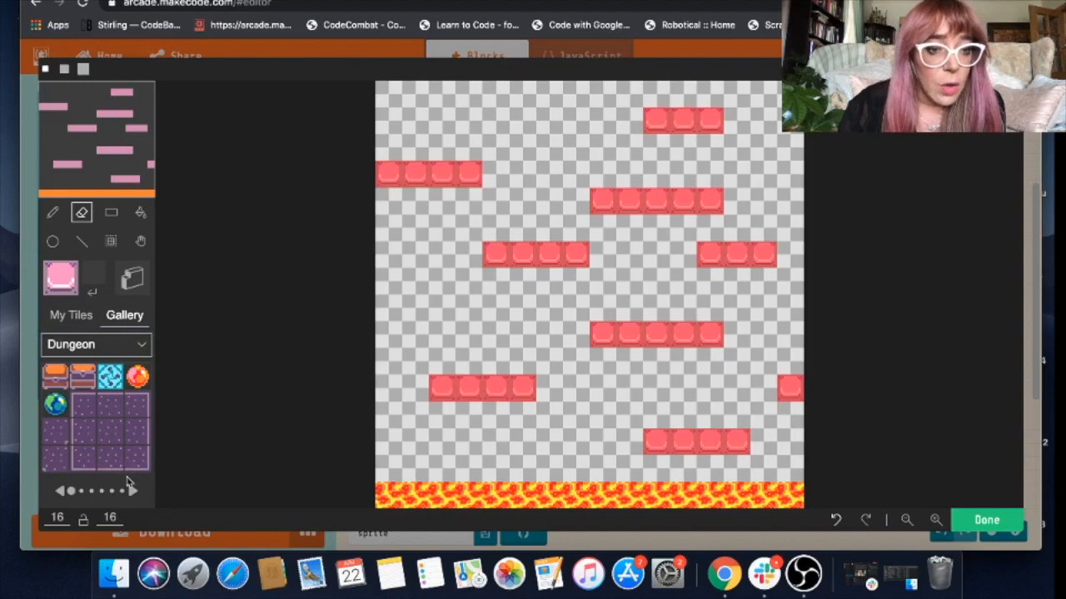
click(138, 376)
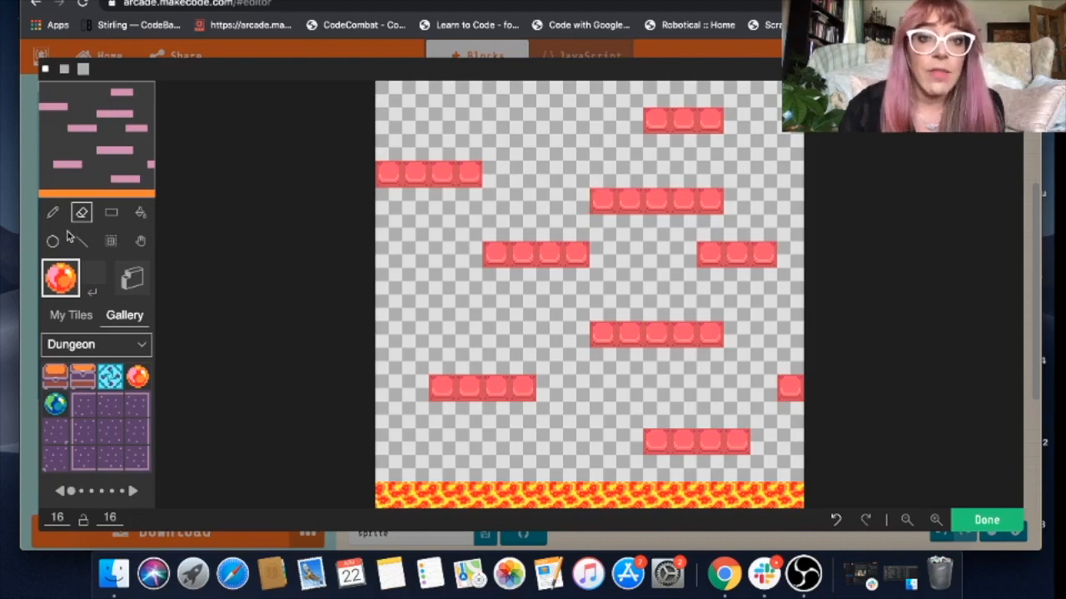
- Draw the orb on the right platform and close the tilemap keeping changes
click(53, 214)
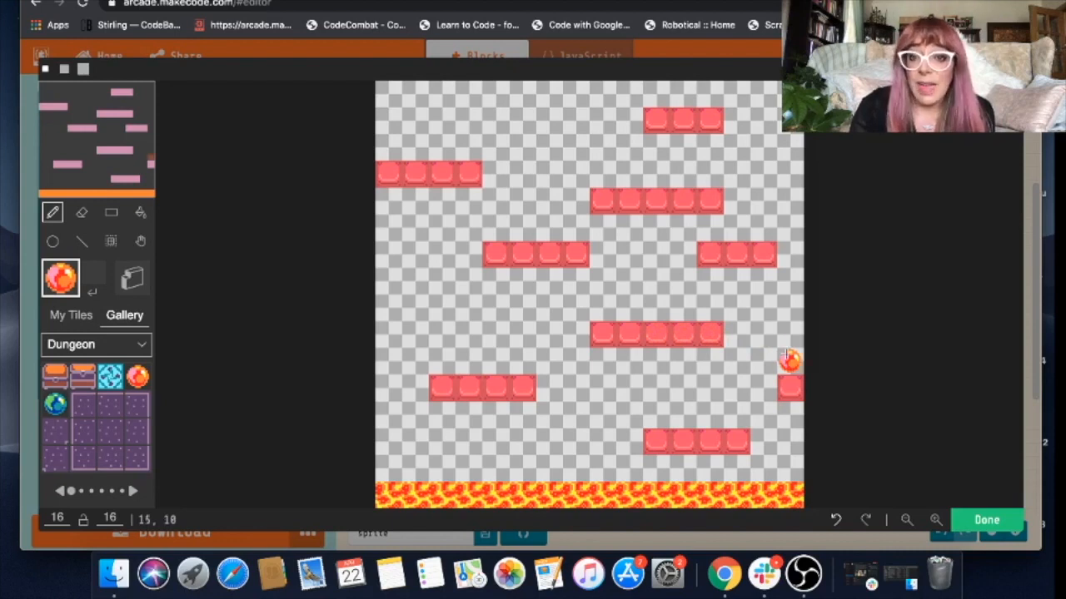
click(789, 336)
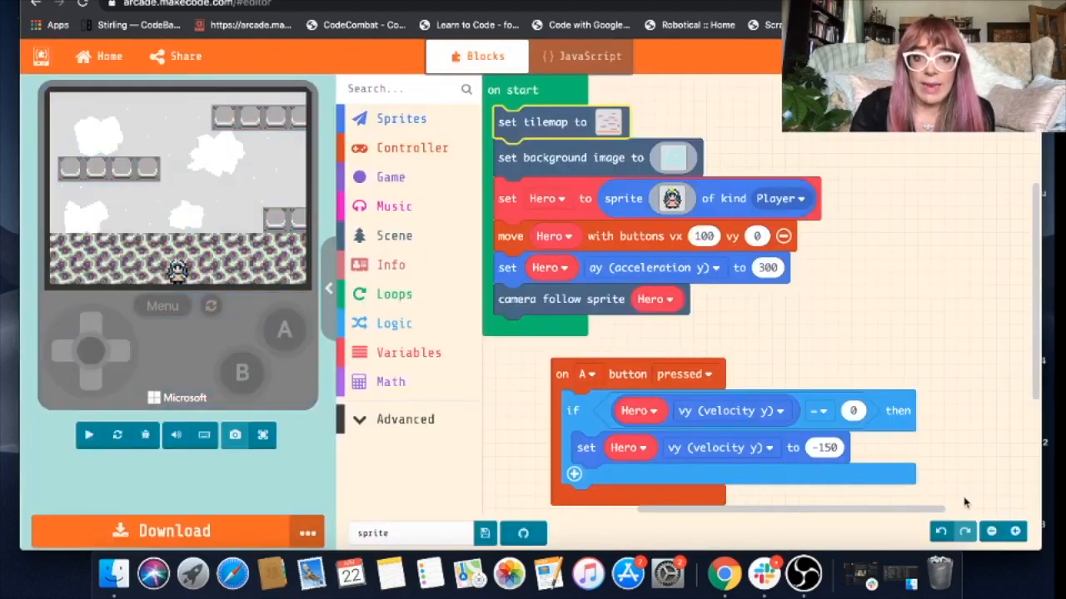
- Restart the game and browse Scene down to the Tiles overlap event block
click(88, 434)
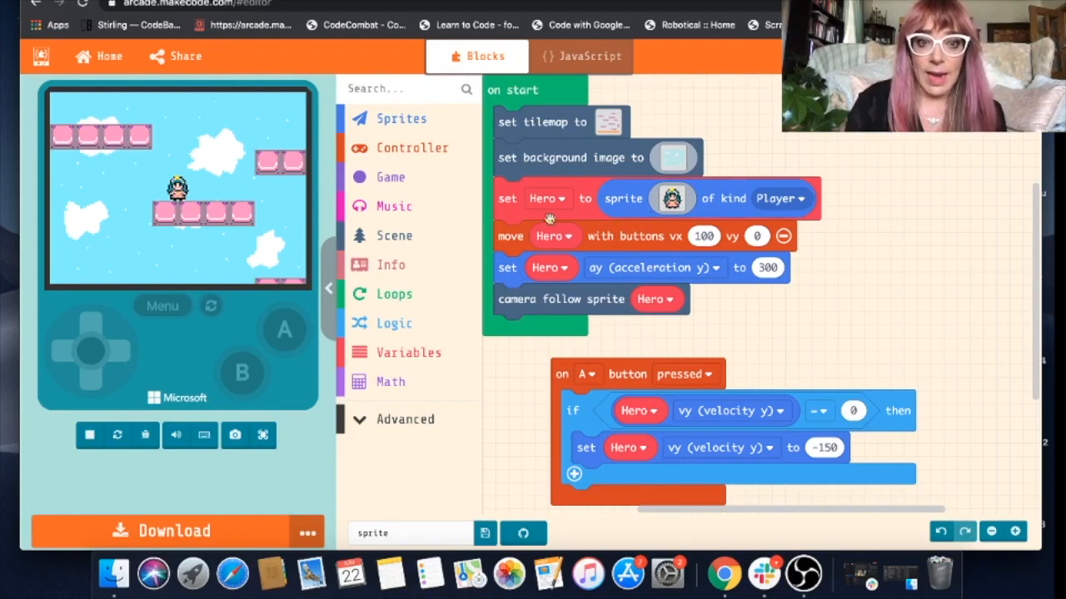
click(393, 236)
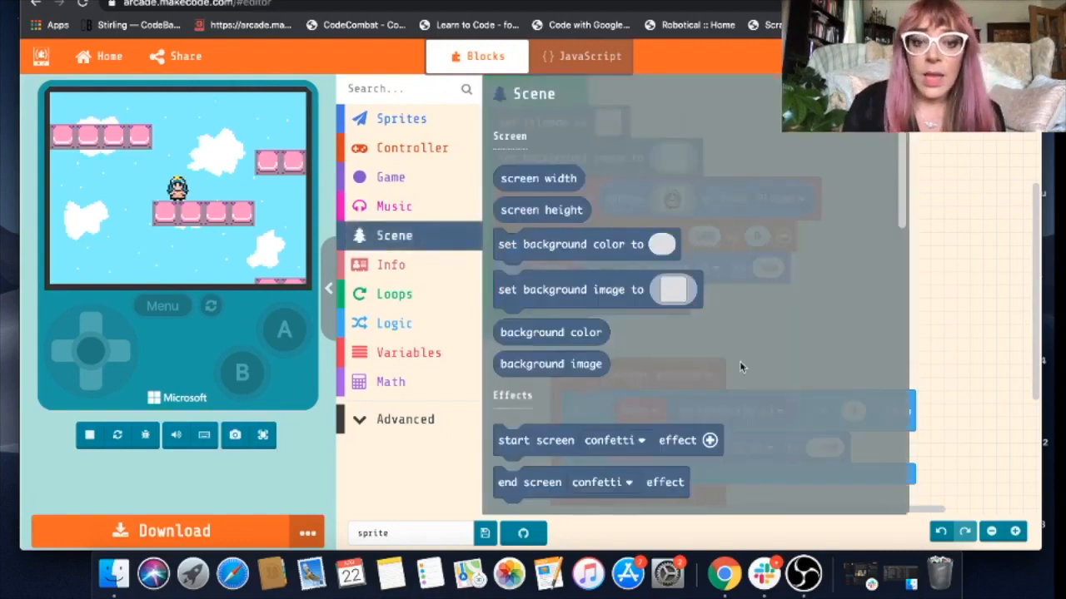
scroll(down, 3)
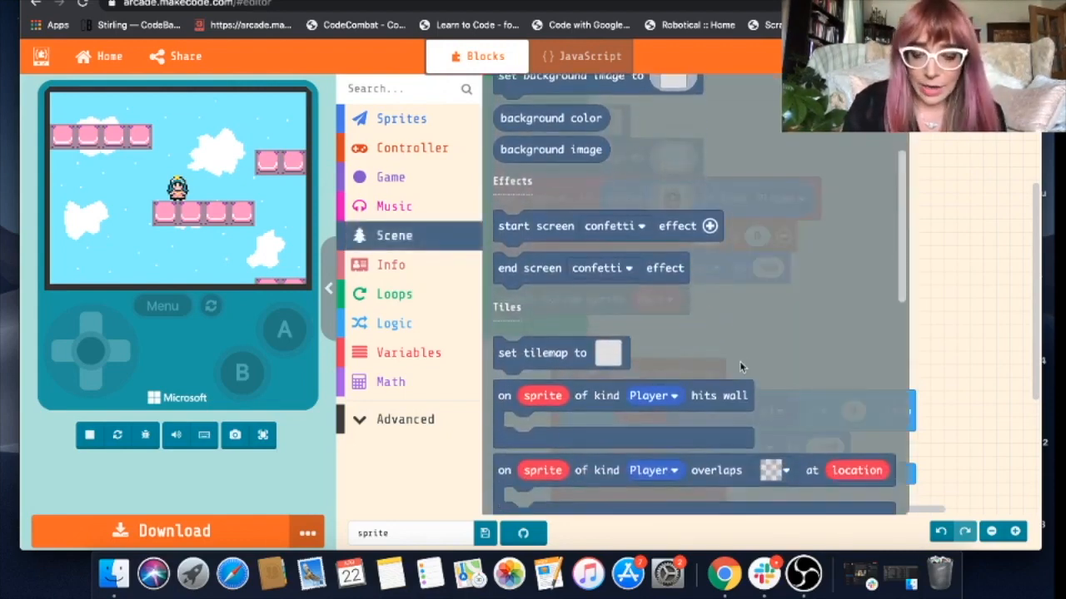
scroll(down, 3)
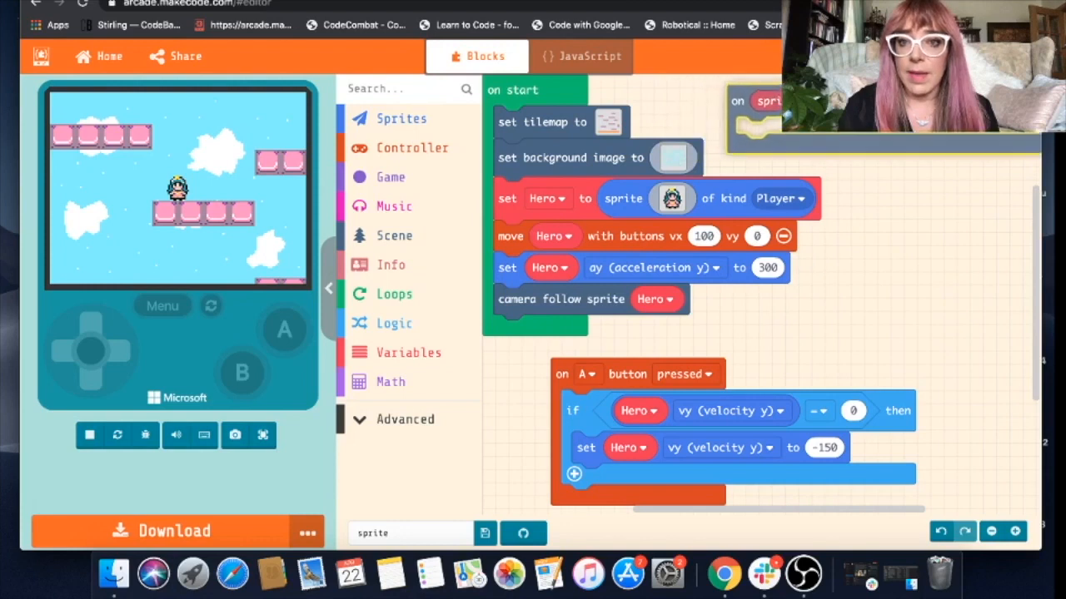
- Bring the overlap event into view and set its tile to lava
click(88, 435)
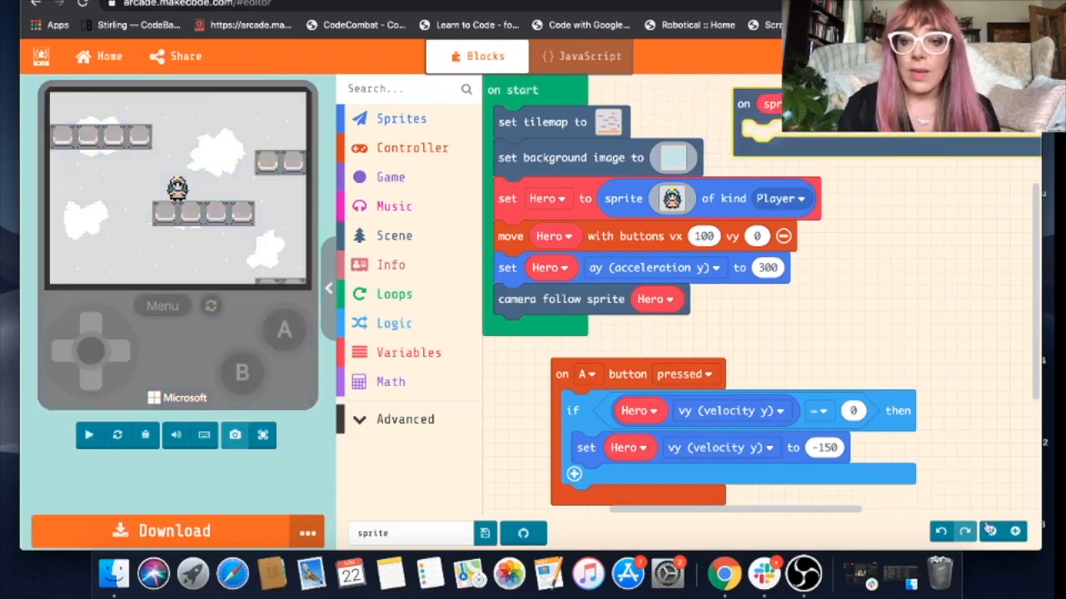
click(88, 434)
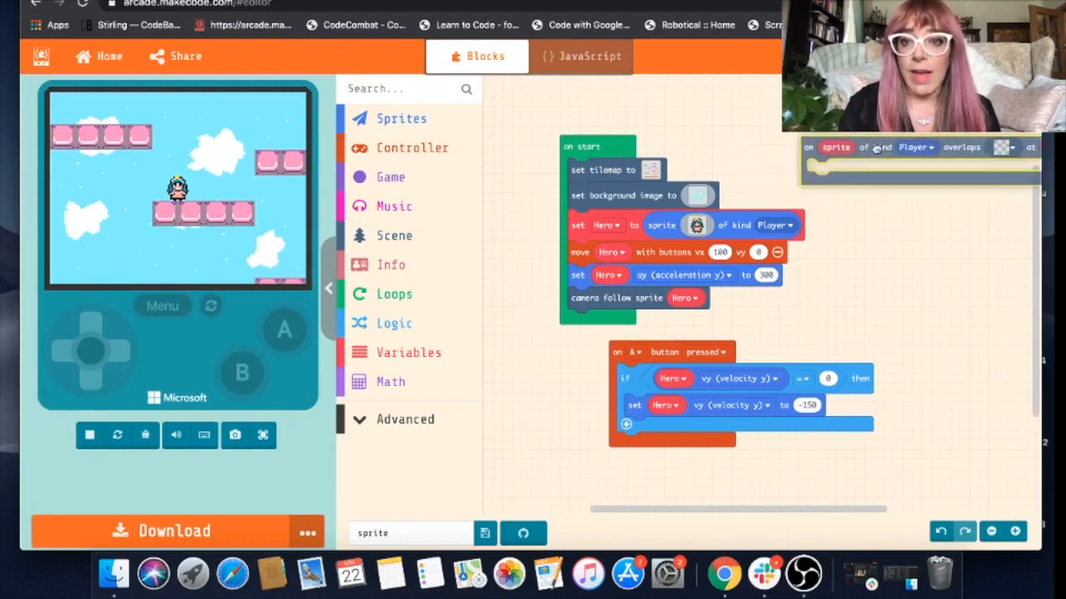
click(90, 435)
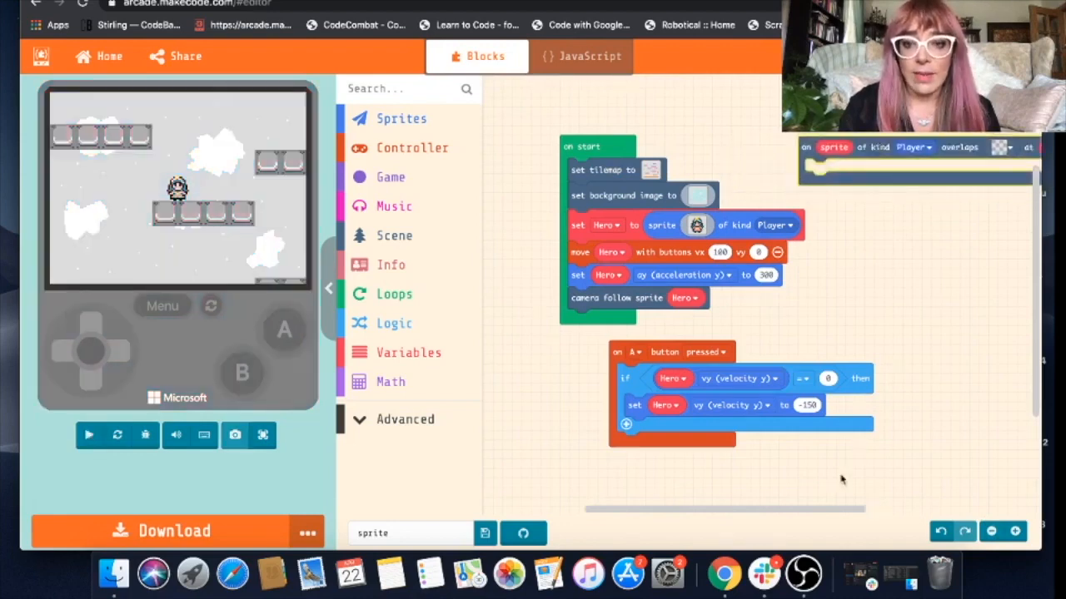
click(89, 435)
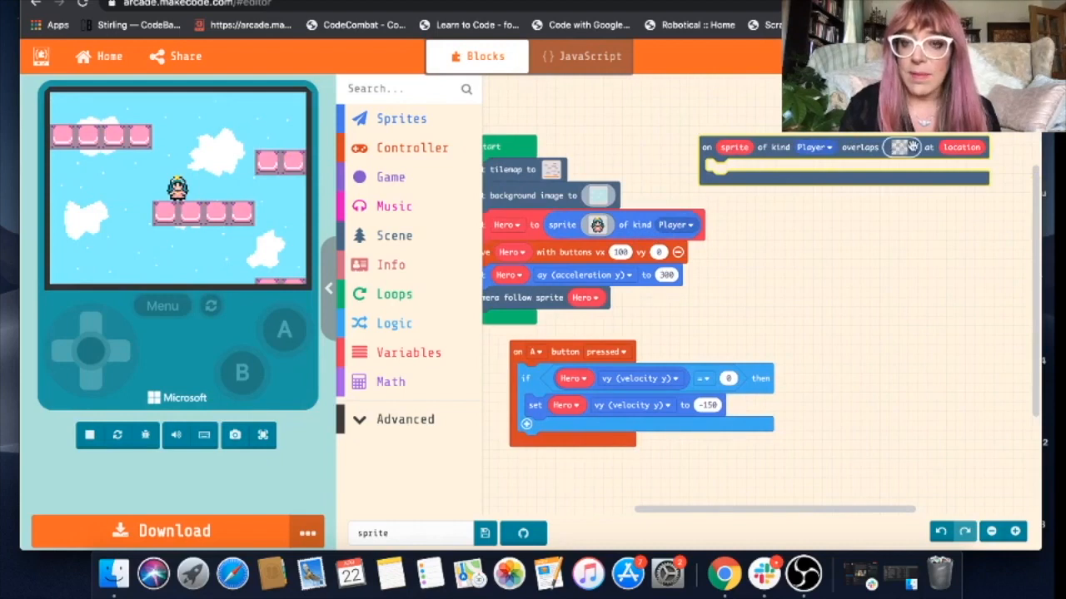
click(902, 147)
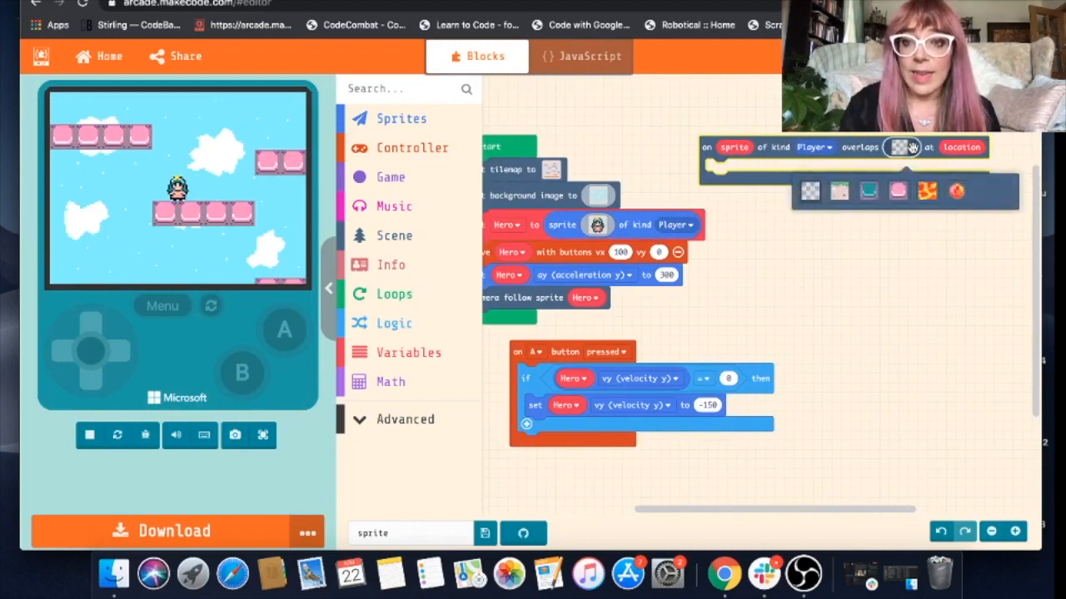
click(926, 192)
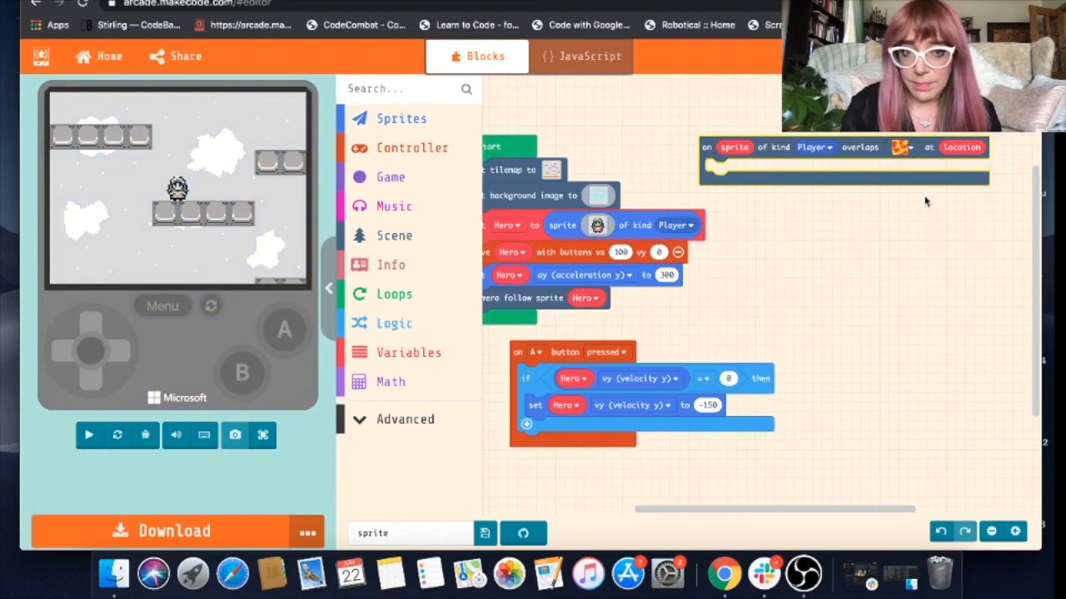
- Put a 'game over LOSE' block from Game inside the lava overlap event
click(89, 435)
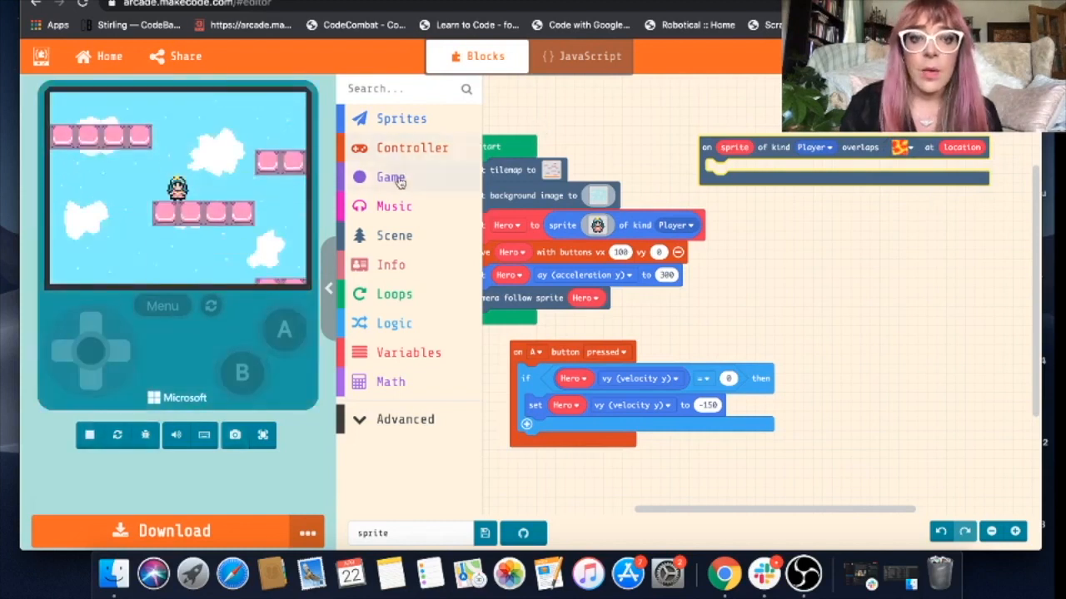
click(390, 176)
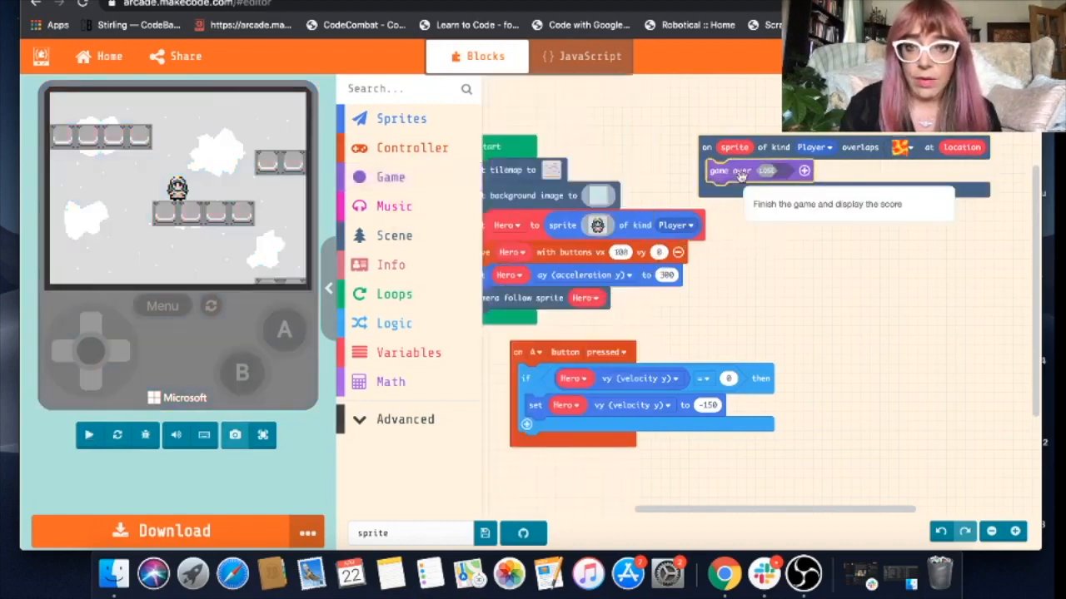
click(88, 435)
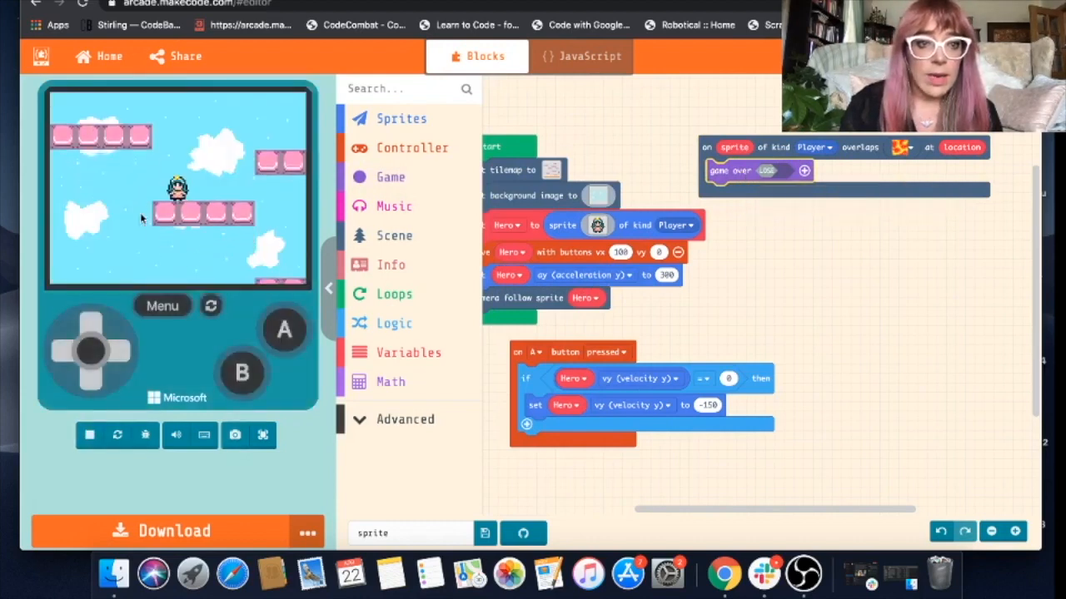
mouse_move(234, 210)
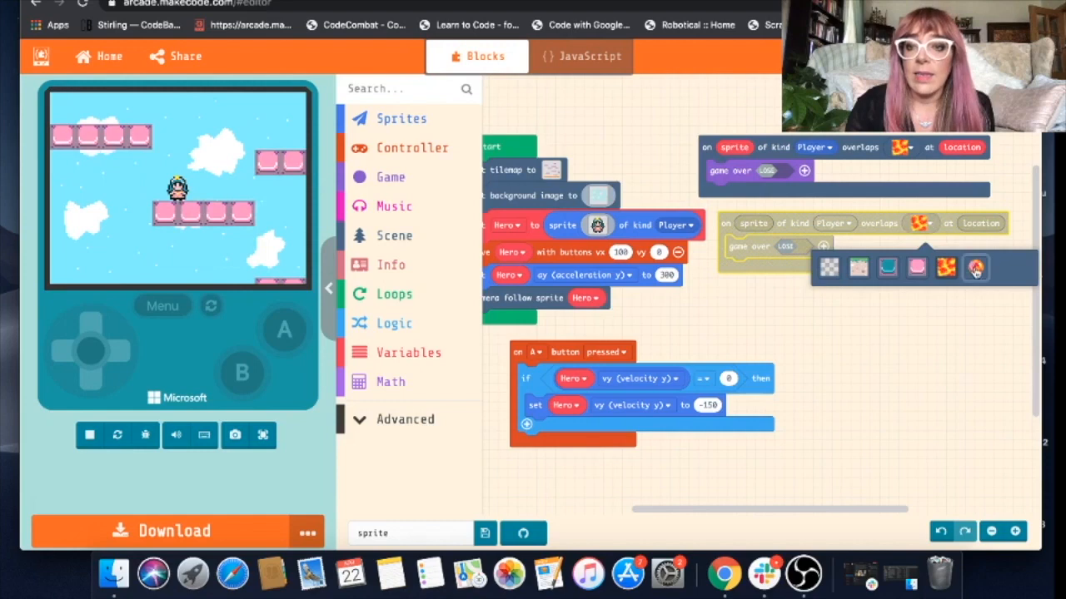
- Set the duplicated overlap event to the orange orb tile and its game over to WIN
click(945, 266)
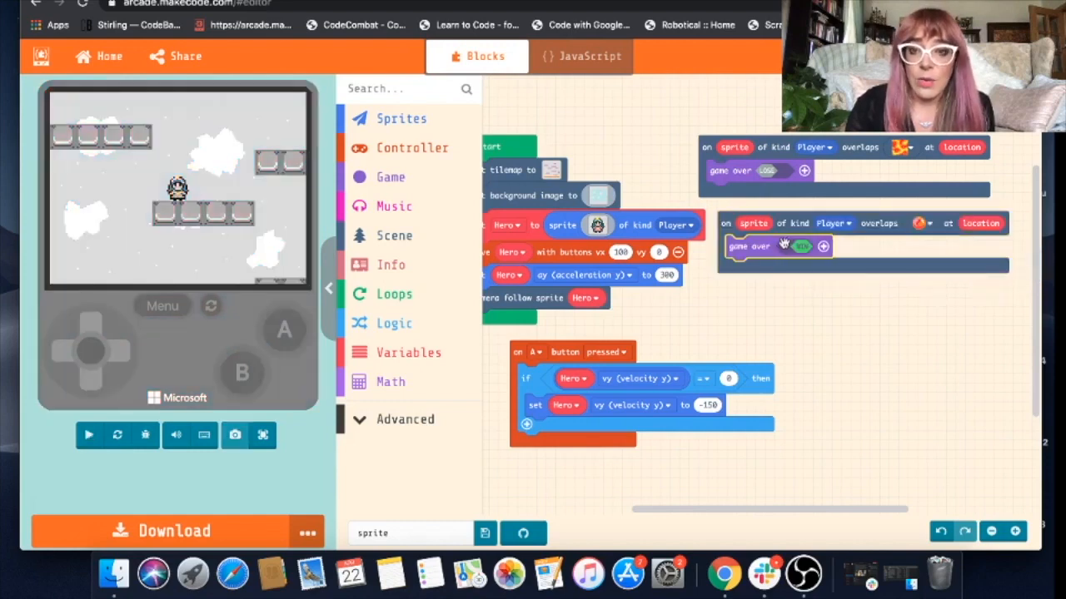
click(89, 435)
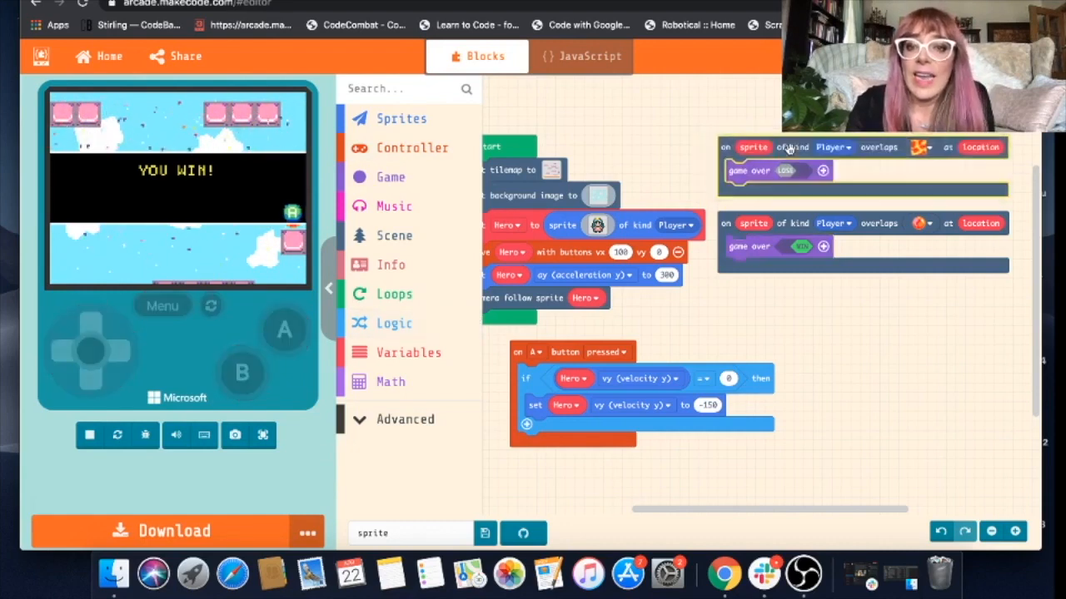
- Add a dissolve effect to the losing game over and keep confetti on the winning one
click(89, 435)
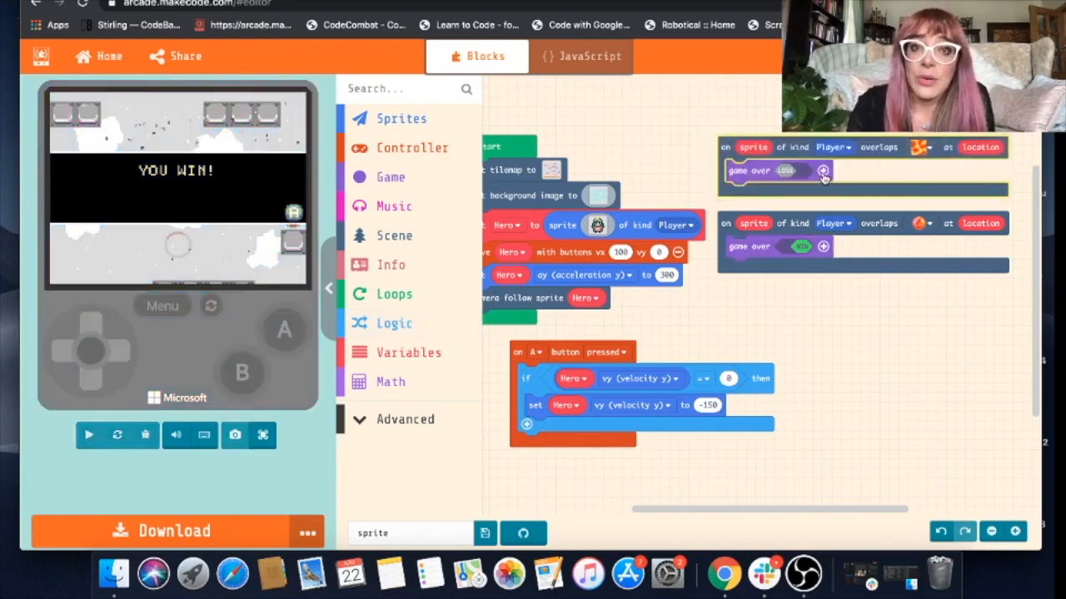
click(90, 434)
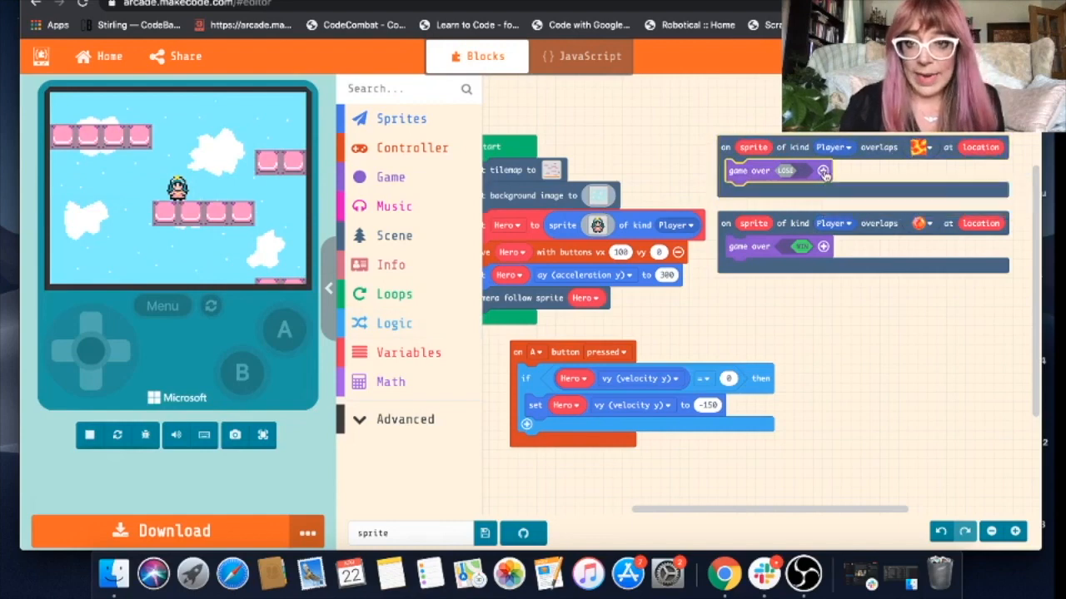
click(825, 170)
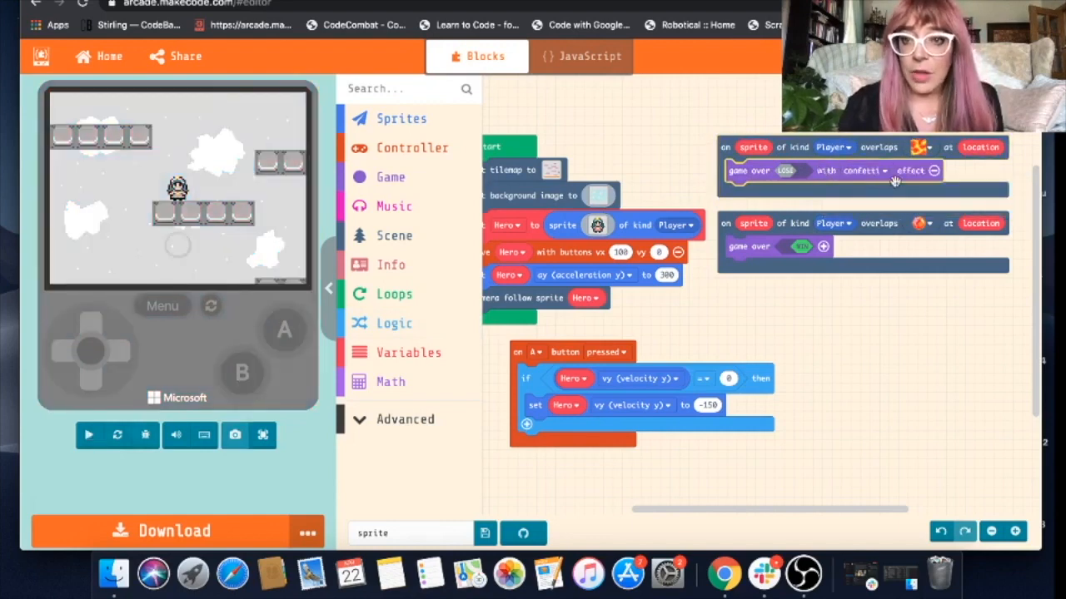
click(866, 170)
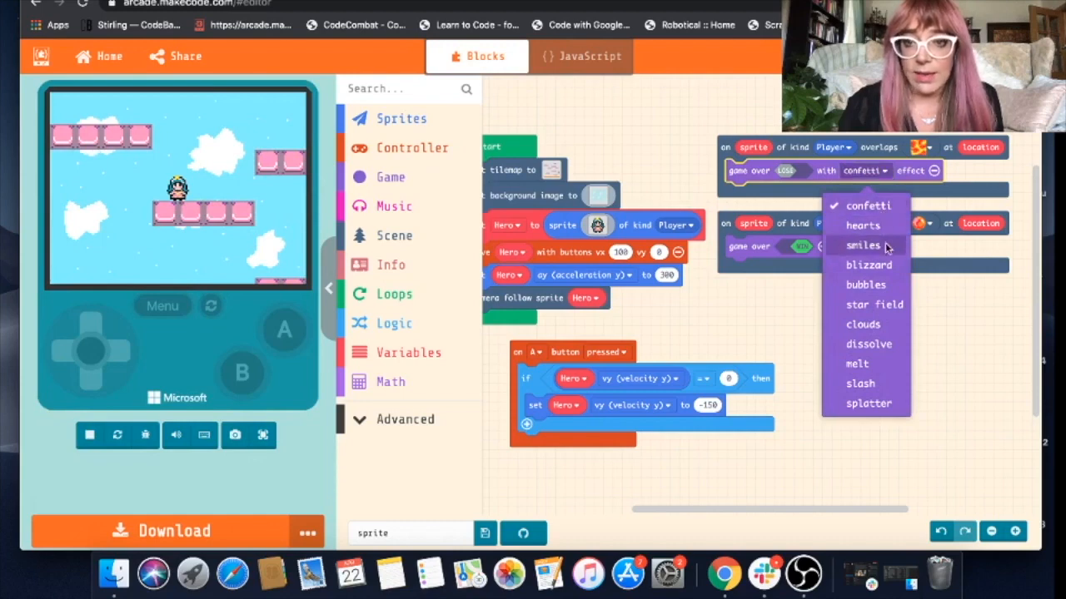
mouse_move(889, 265)
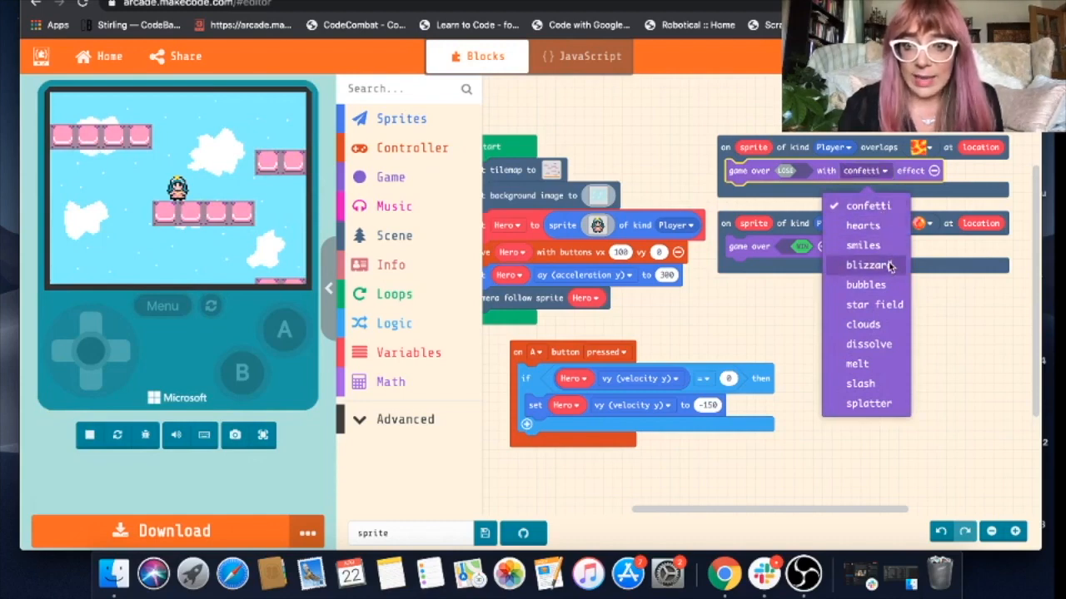
click(870, 264)
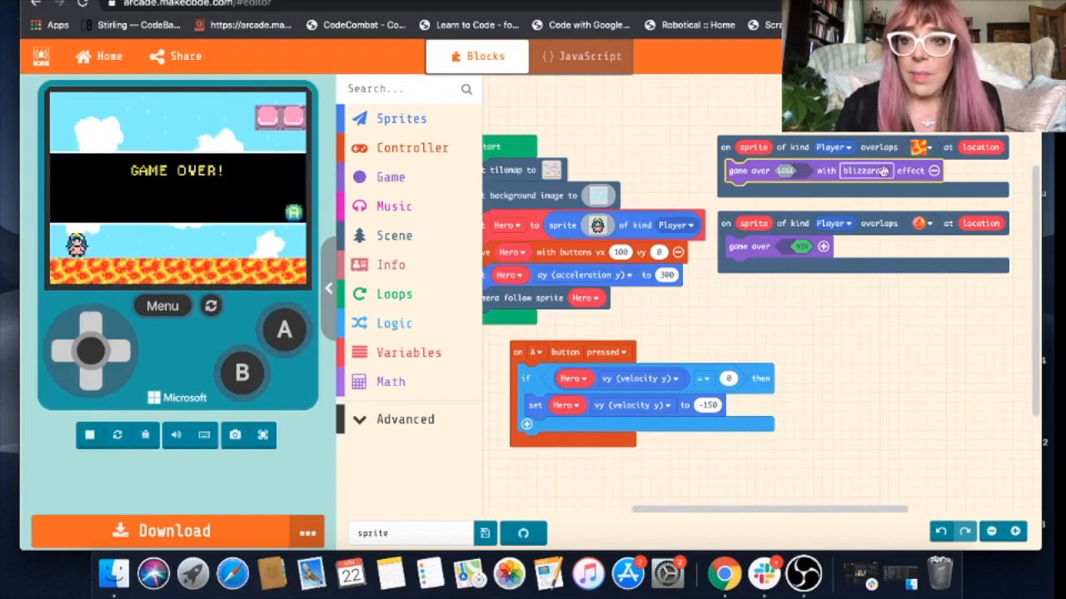
click(866, 170)
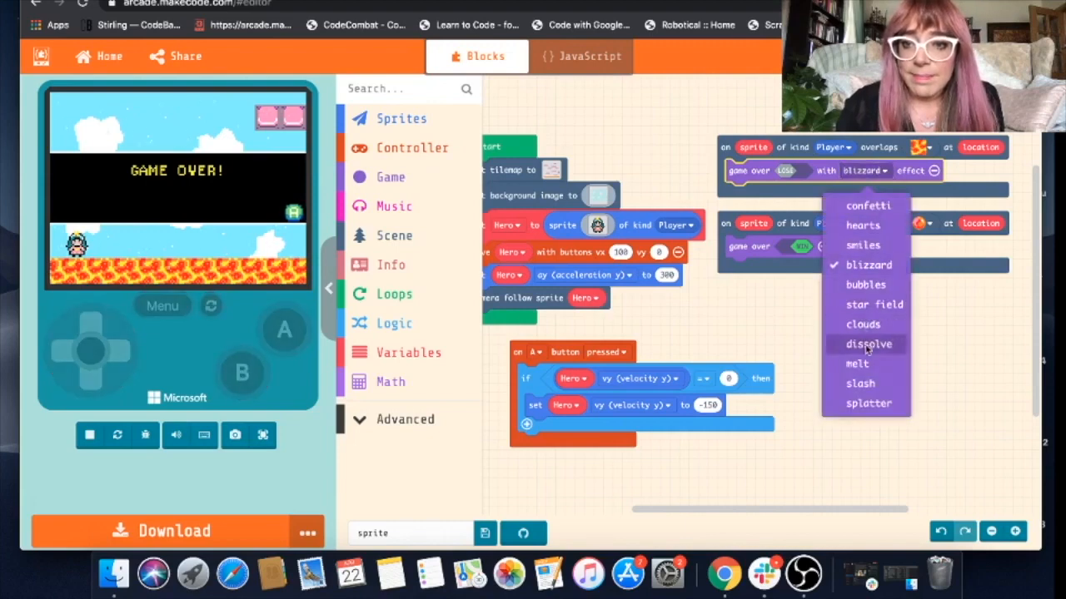
click(869, 343)
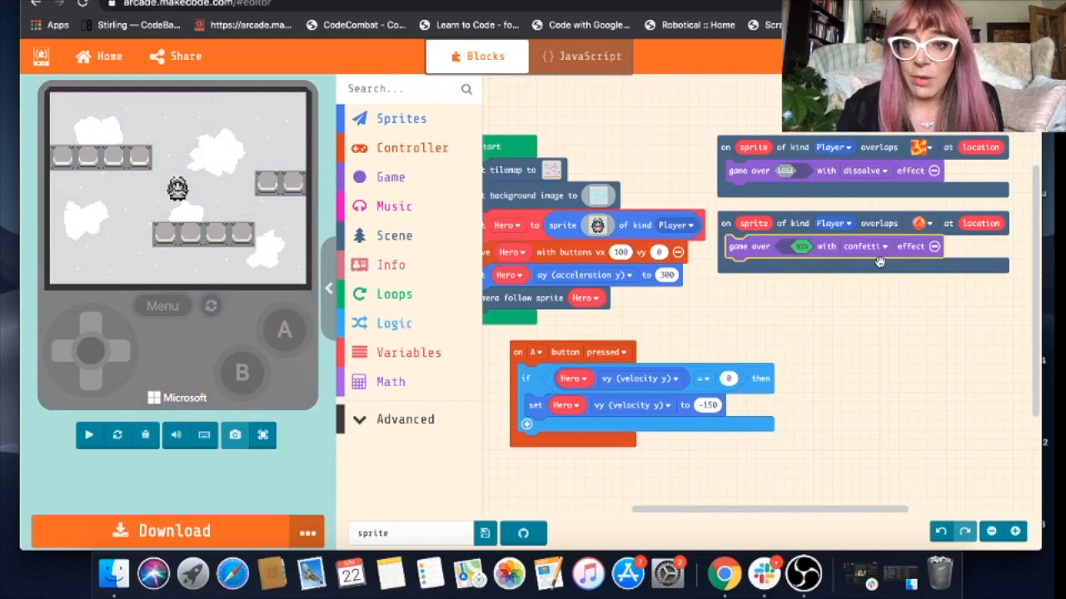
click(88, 435)
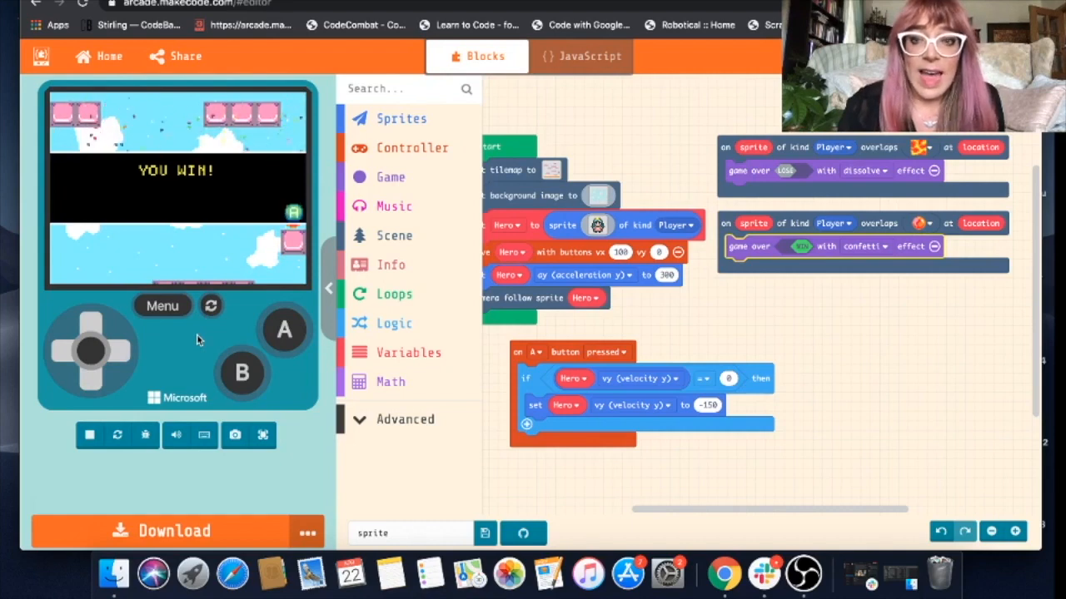
mouse_move(313, 317)
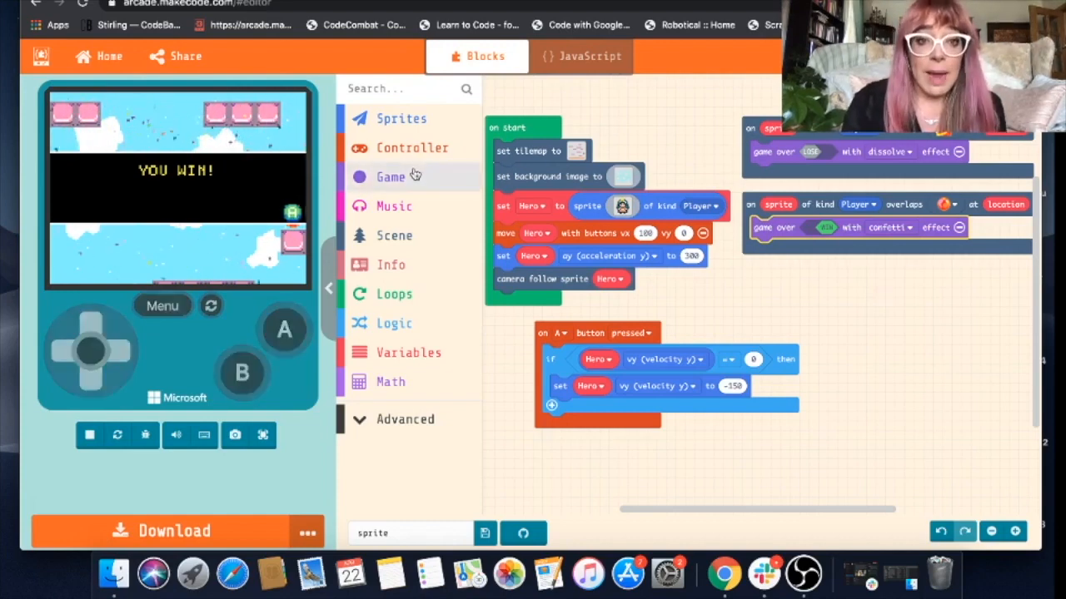
- Add a show long text block to on start reading 'Avoid the lava, get to the globe!'
click(390, 177)
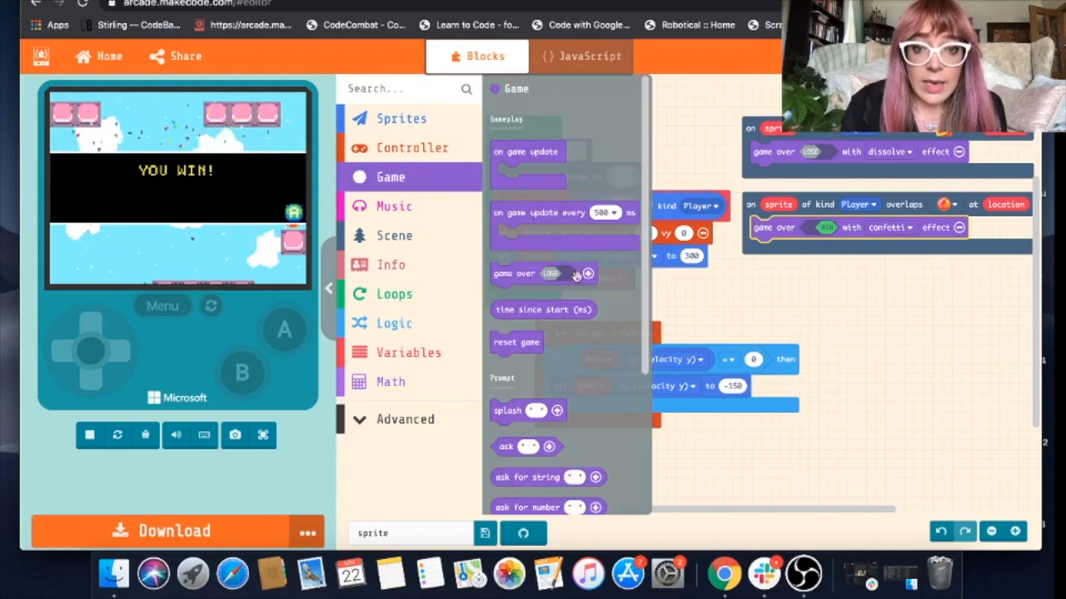
scroll(down, 3)
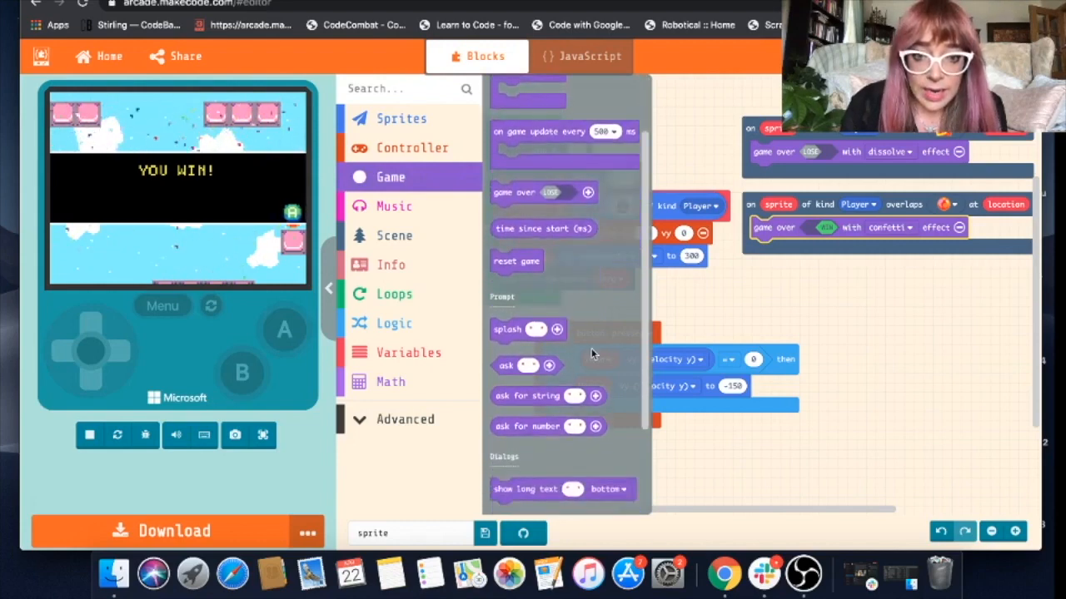
scroll(down, 3)
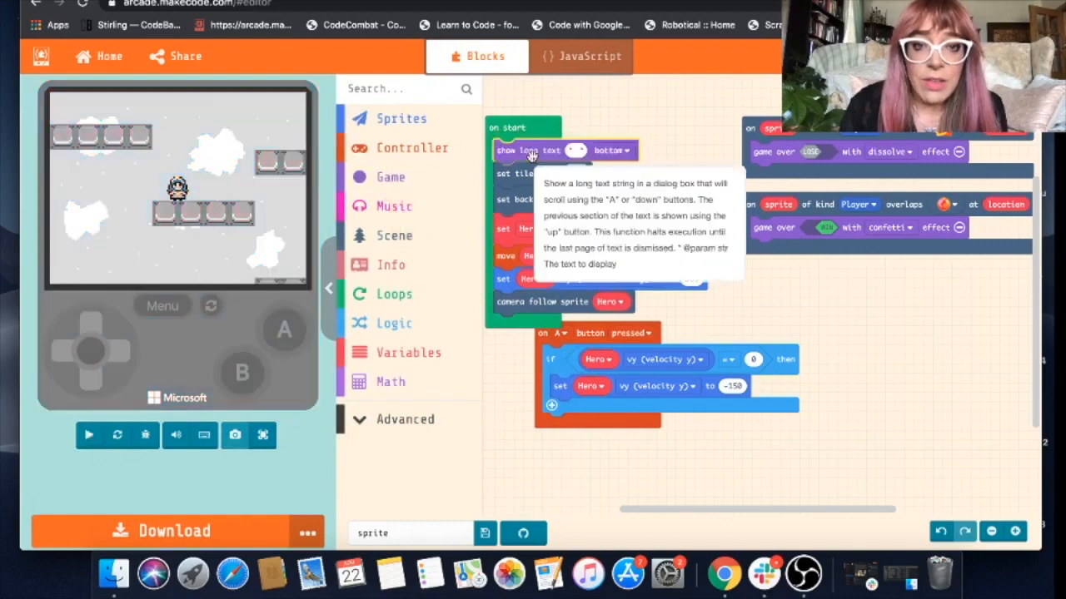
click(89, 435)
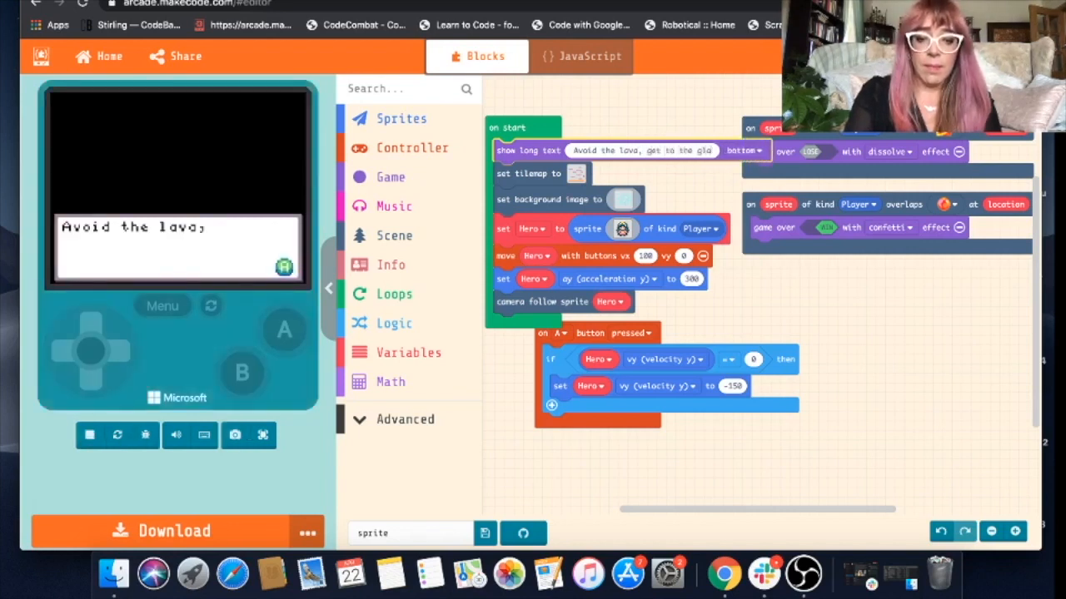
click(90, 435)
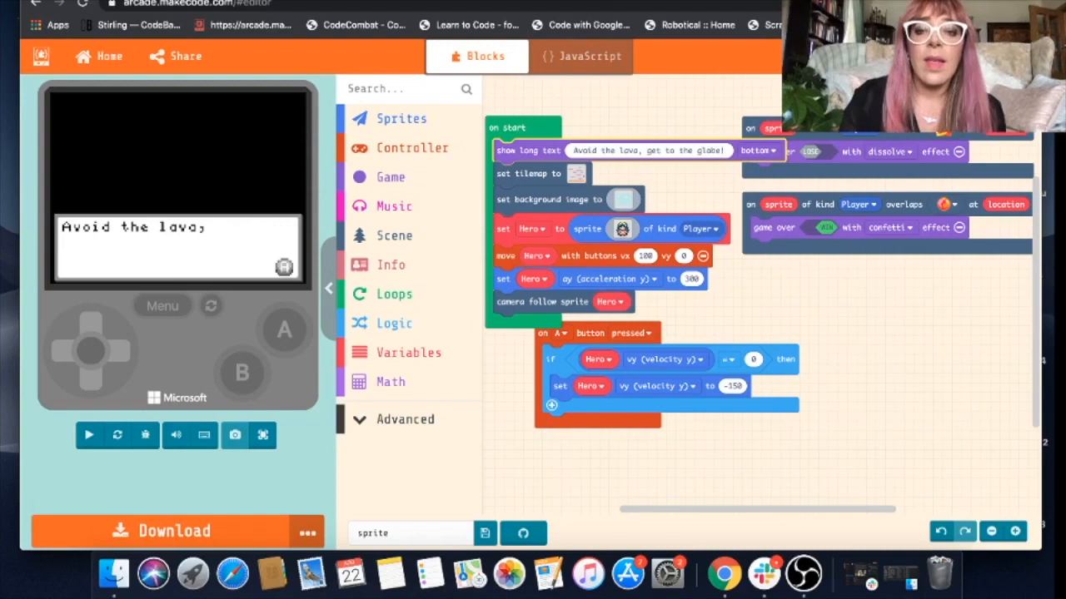
click(89, 435)
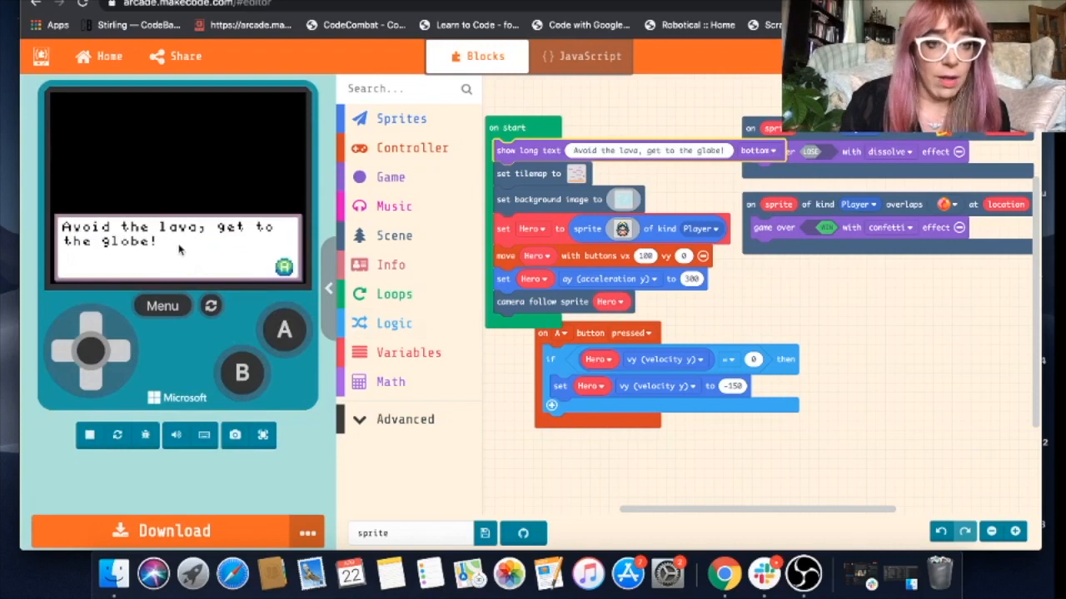
mouse_move(175, 356)
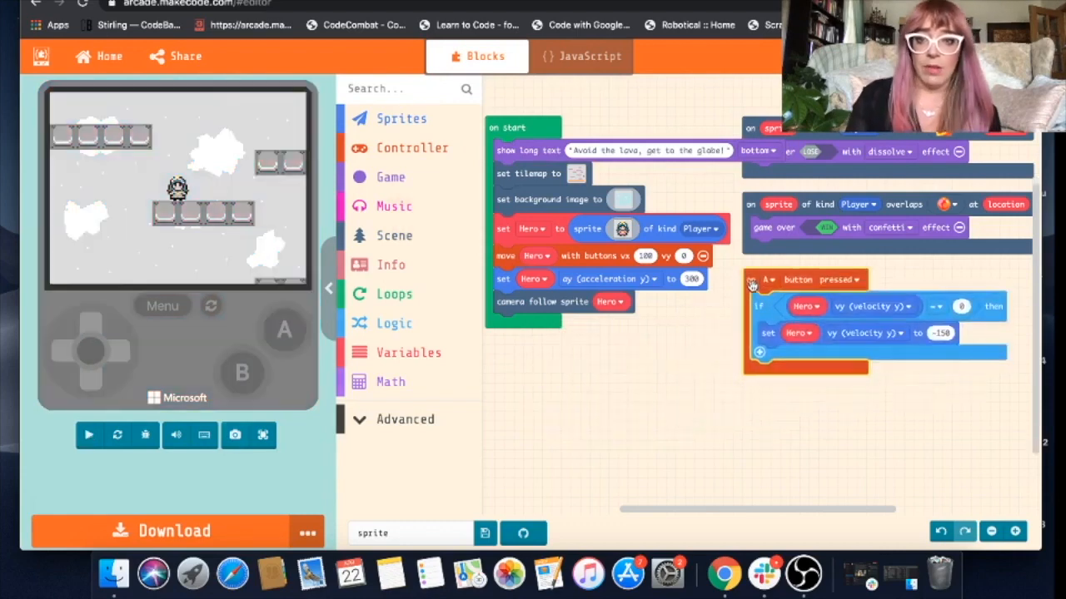
click(88, 434)
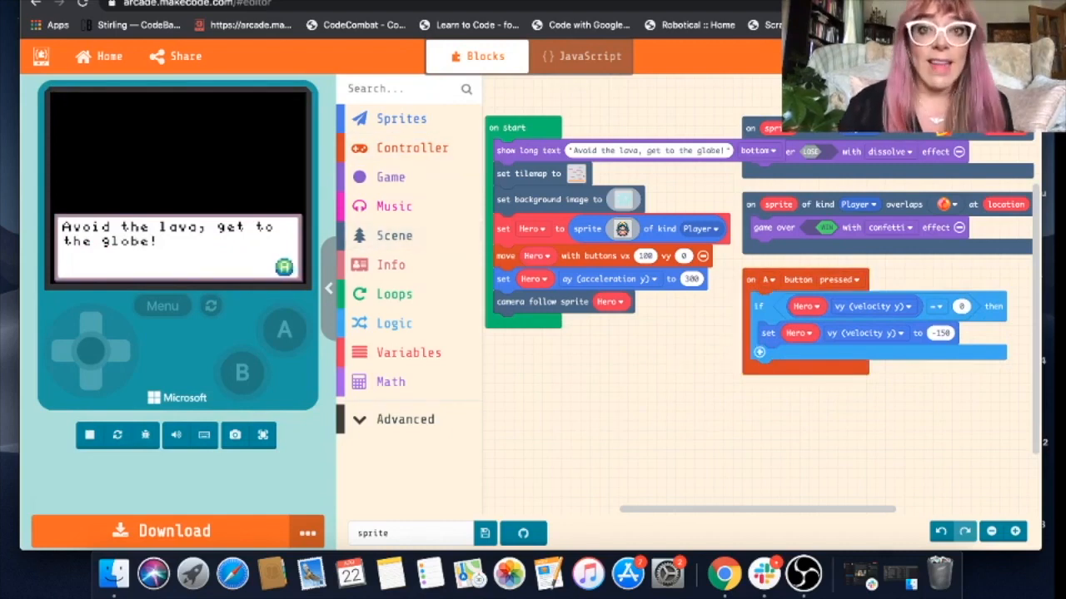
mouse_move(475, 120)
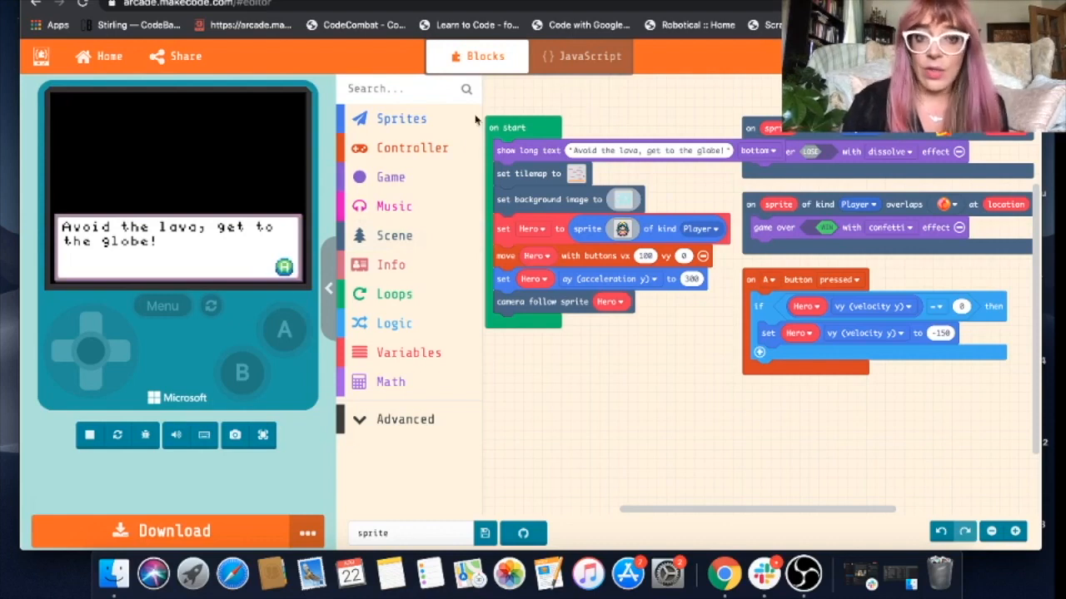
- Add a start screen effect at the top of on start and set it to clouds
click(393, 237)
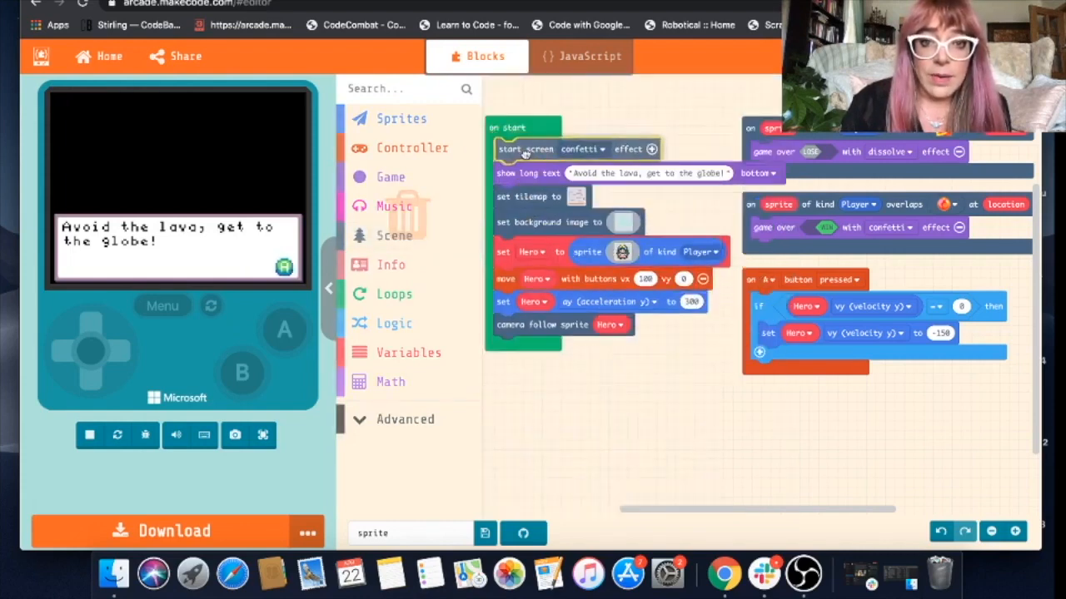
click(90, 434)
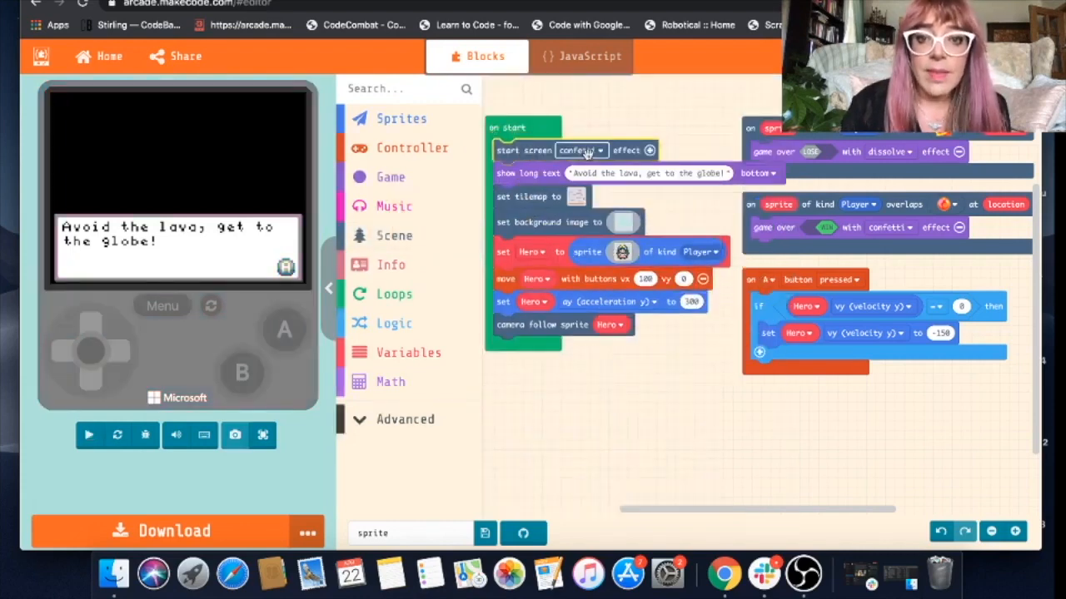
click(88, 435)
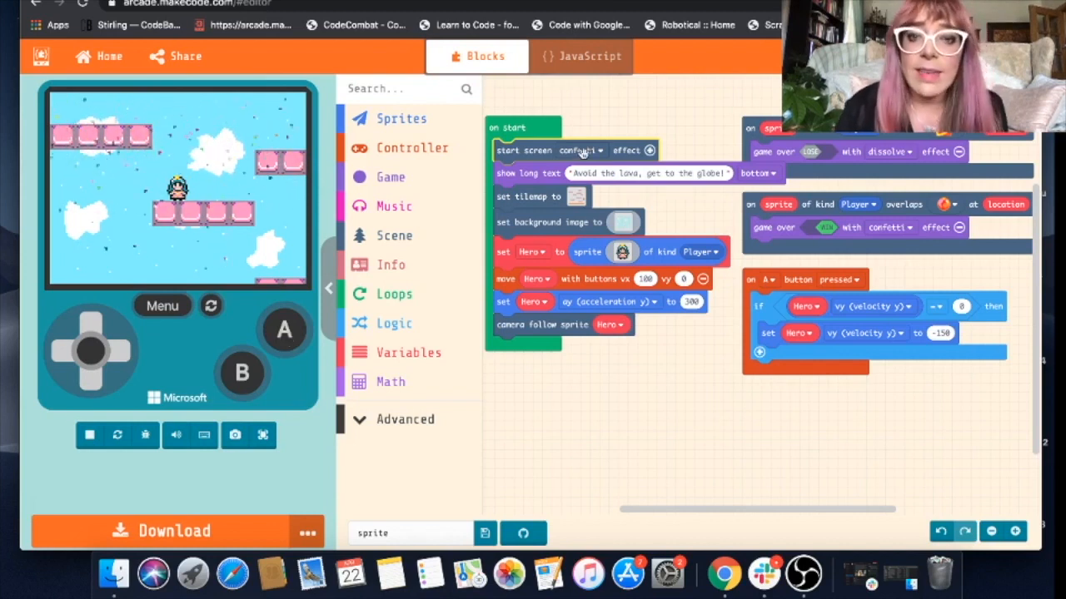
click(581, 150)
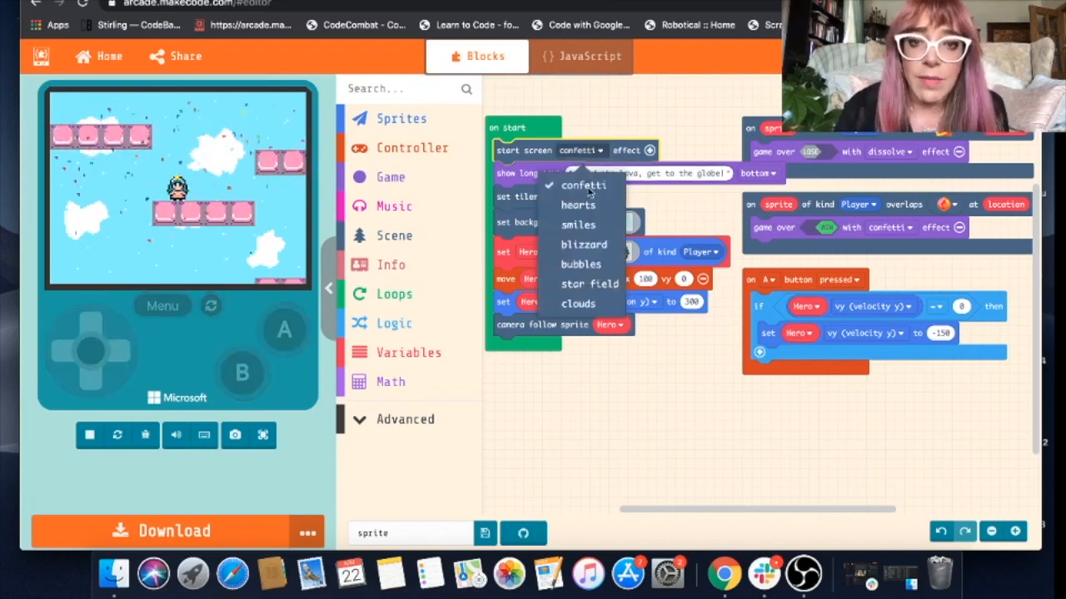
click(578, 205)
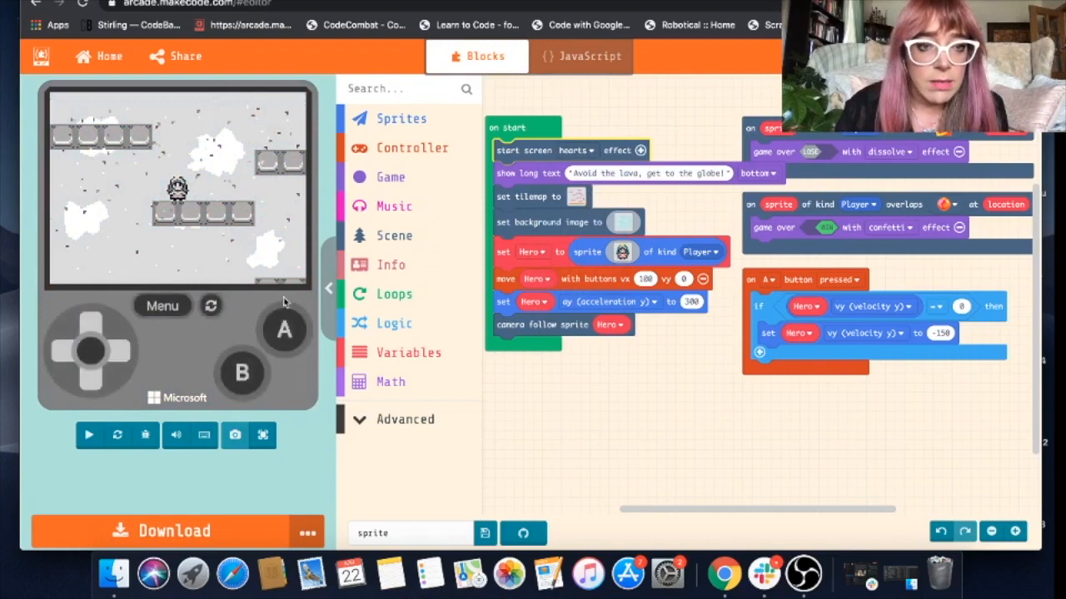
click(89, 434)
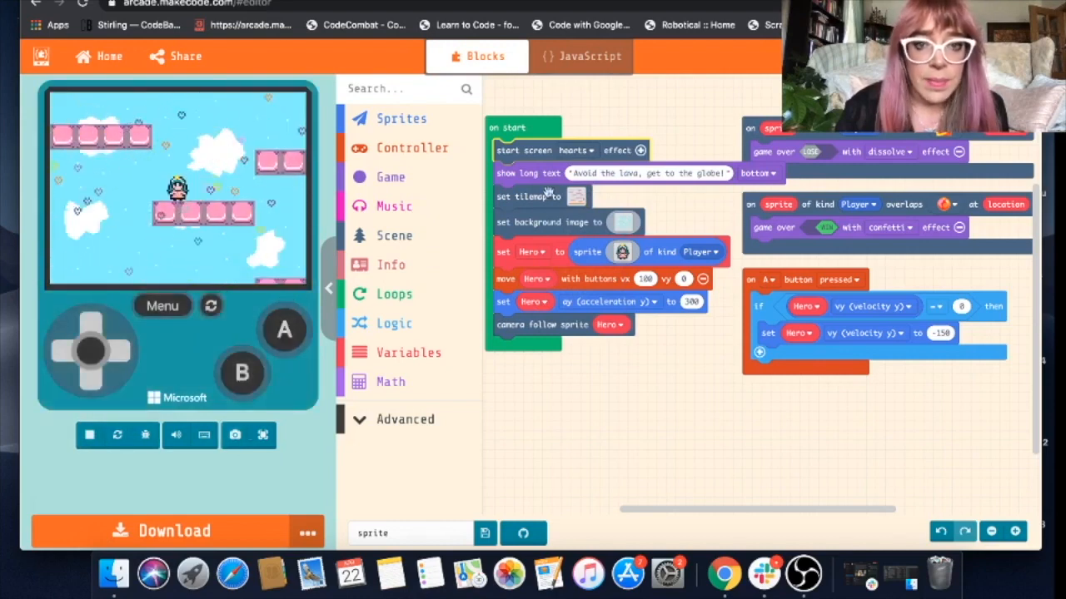
click(574, 150)
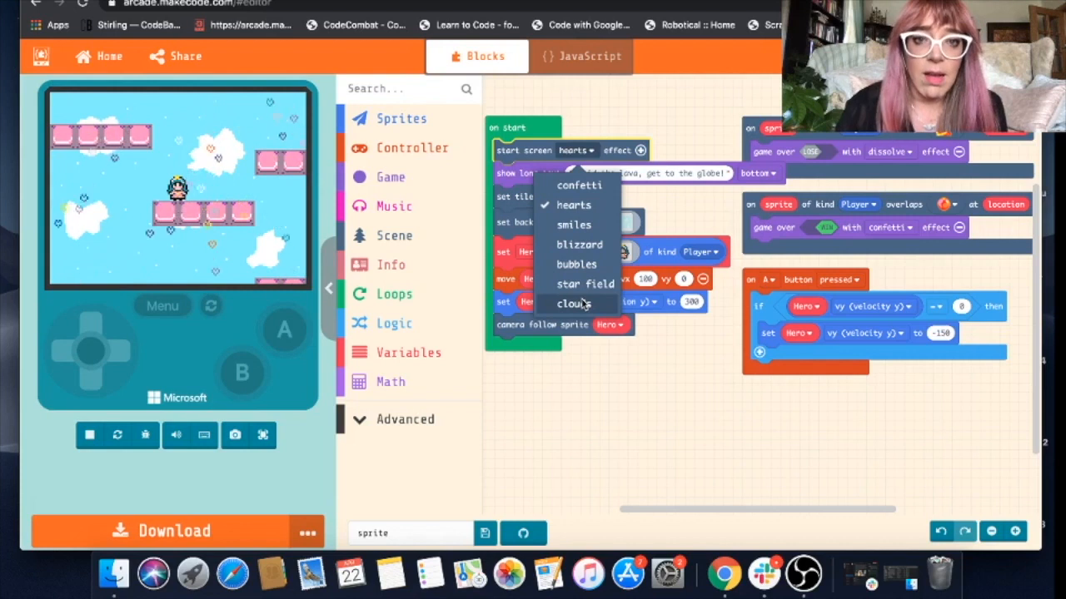
click(569, 303)
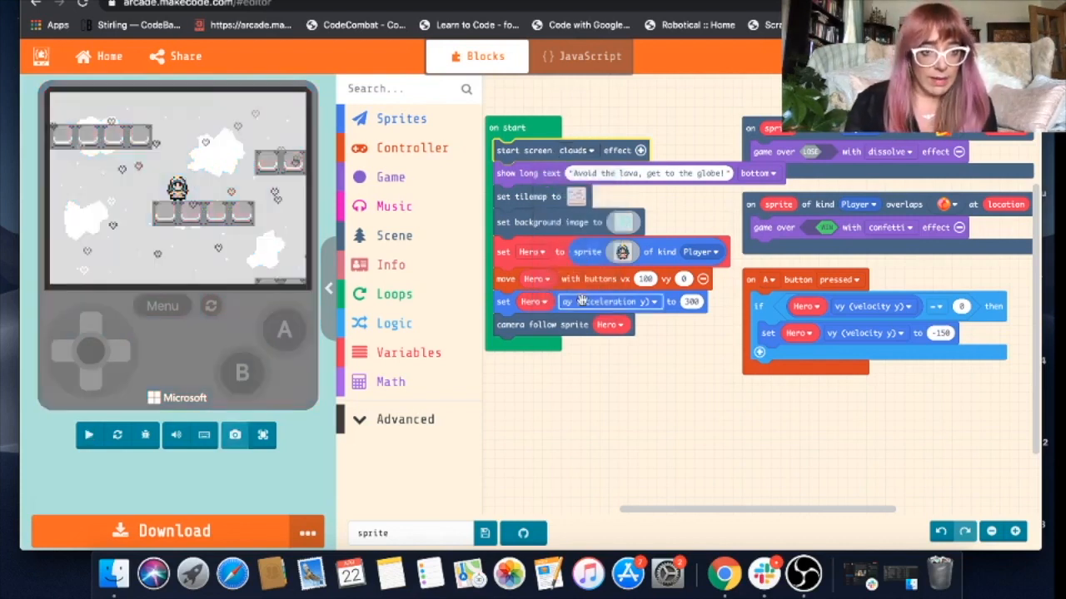
click(88, 435)
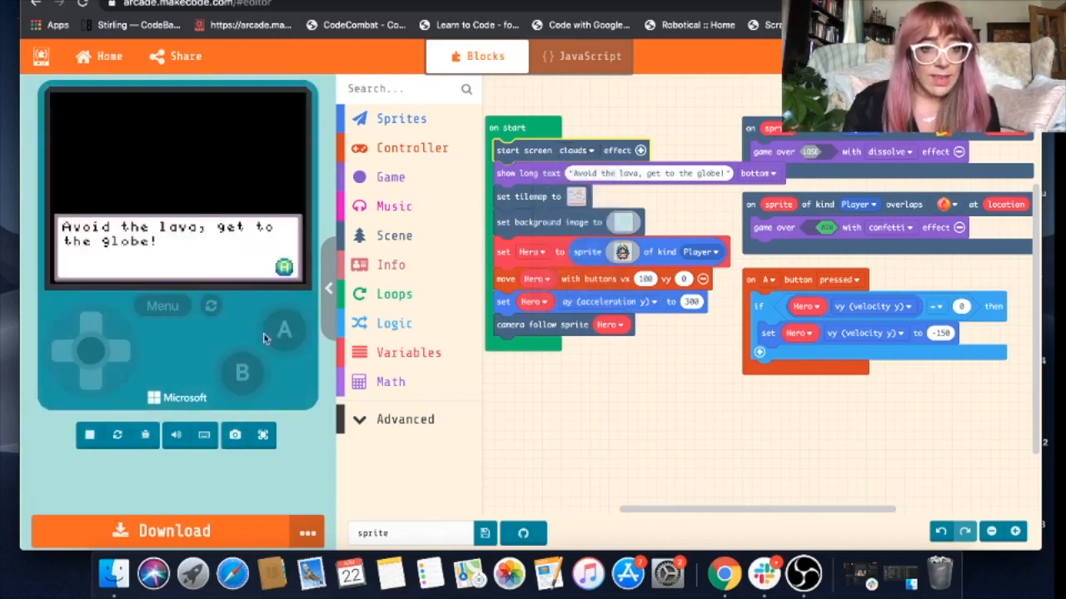